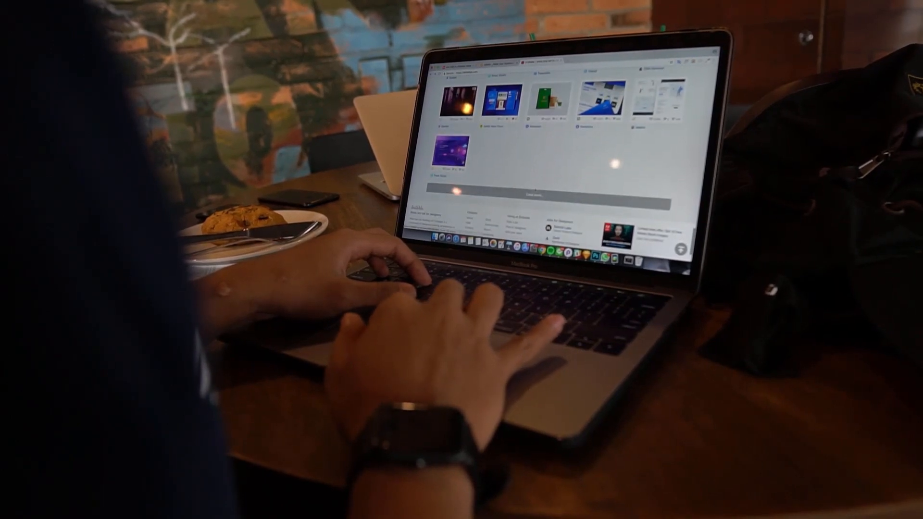
Step: Launch Brave and load mailgun.com
scroll("down", 3)
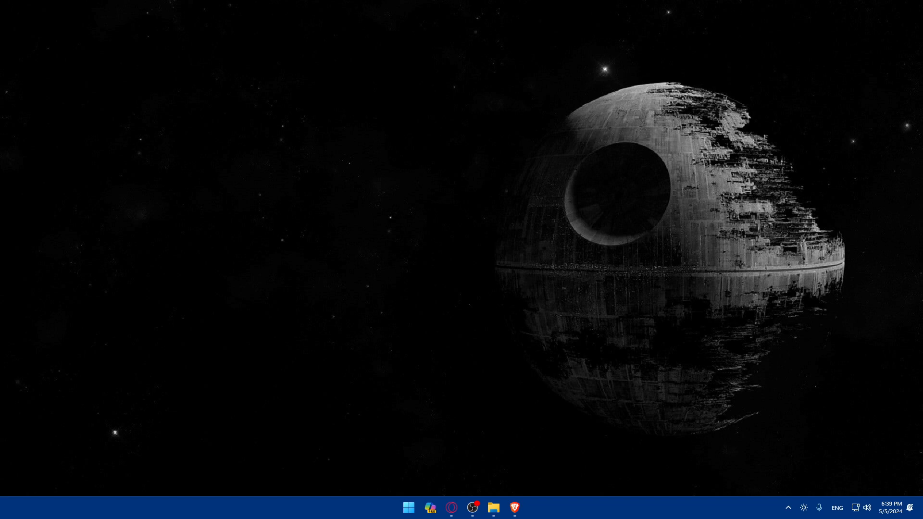
left_click(514, 507)
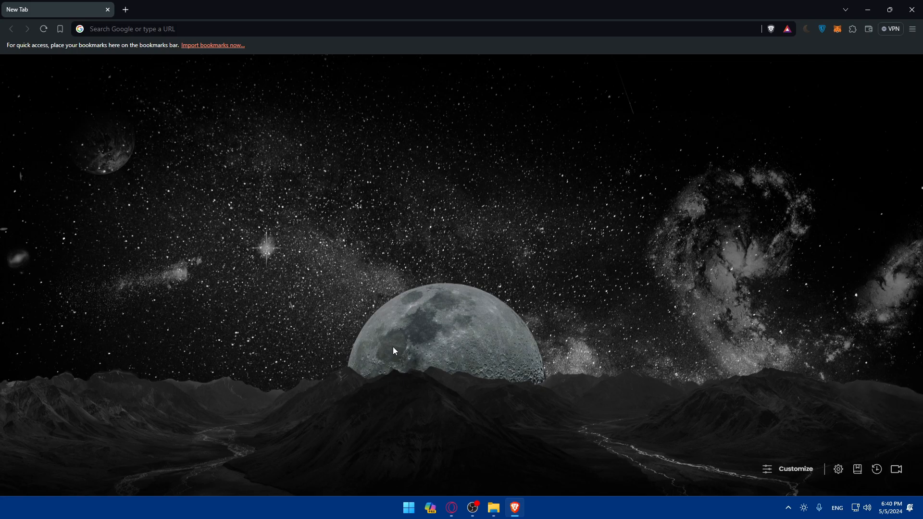
mouse_move(382, 276)
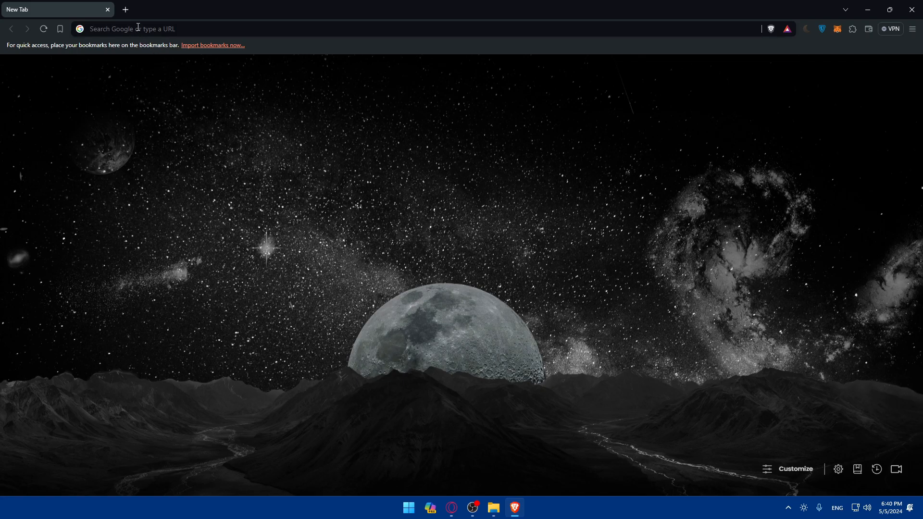
type("mailgun.com")
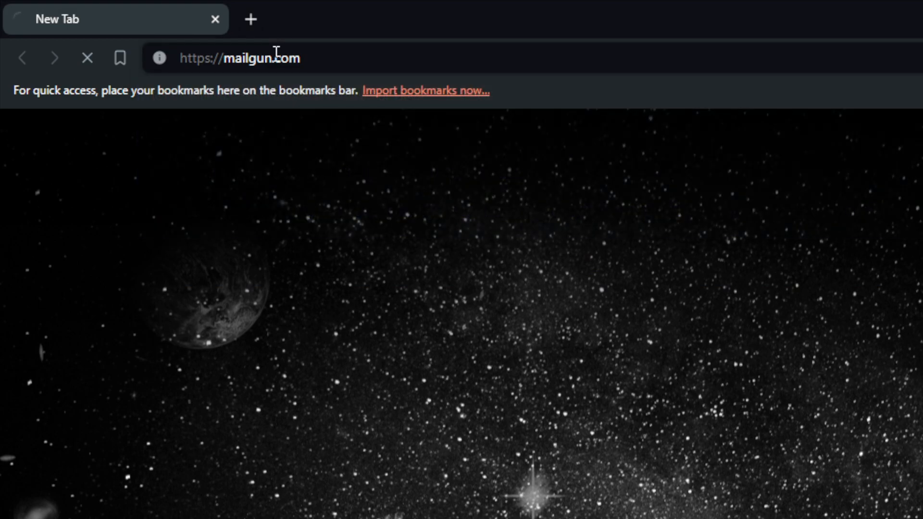
key("Enter")
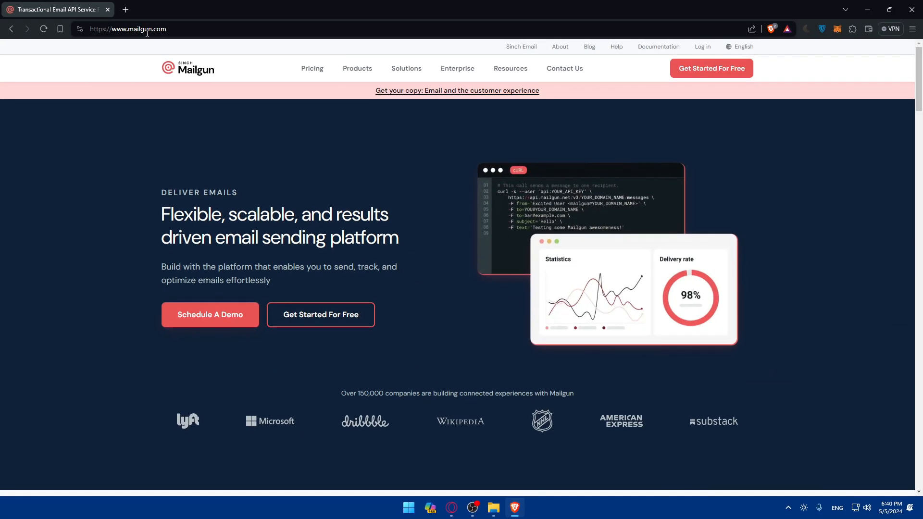
mouse_move(570, 145)
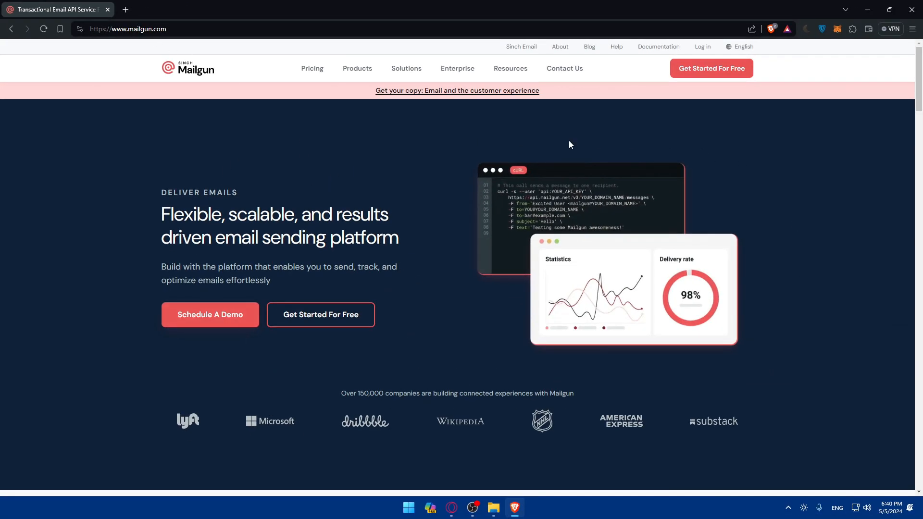
mouse_move(335, 287)
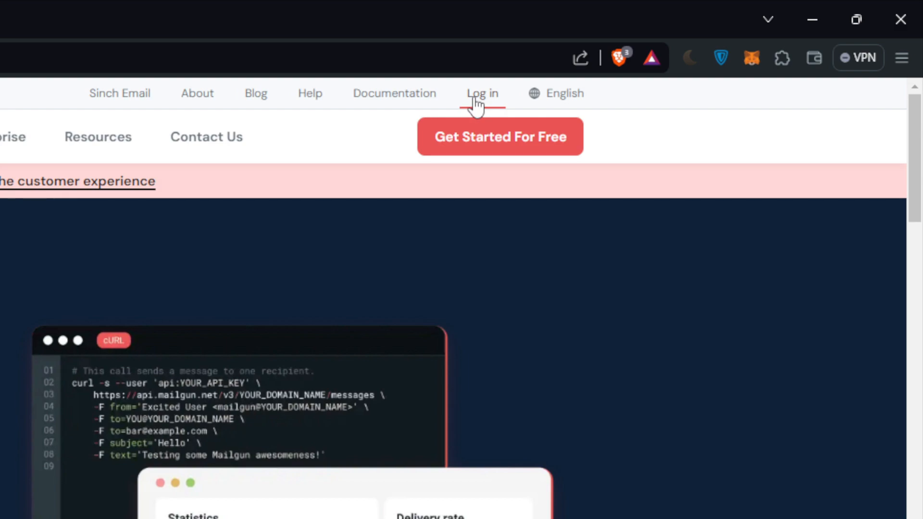
left_click(482, 94)
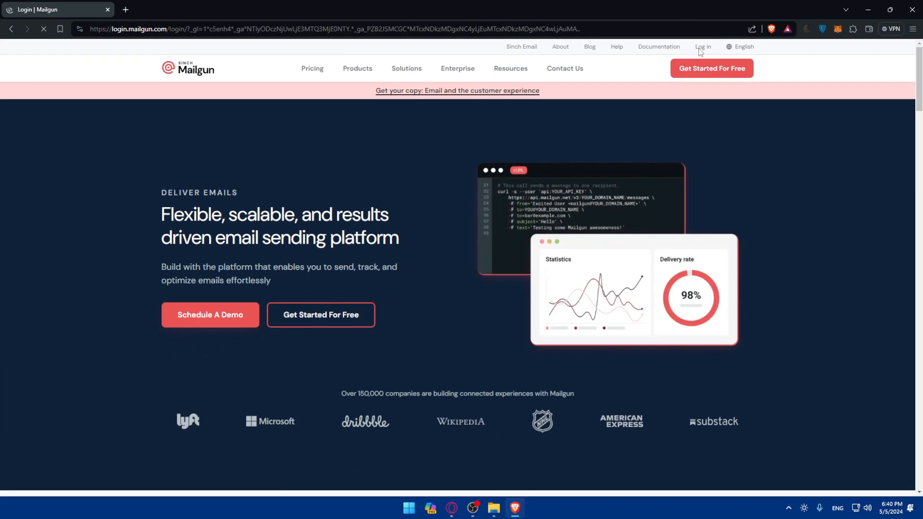
left_click(702, 47)
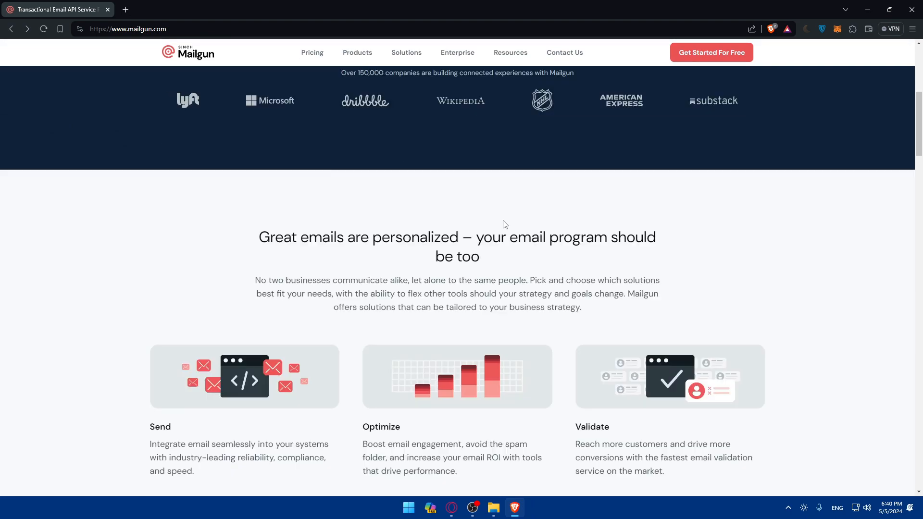
scroll("down", 3)
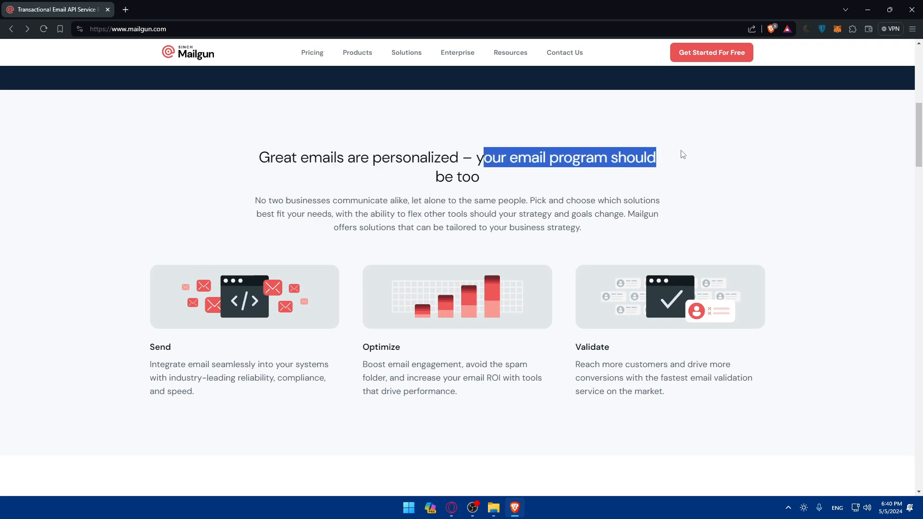
scroll("down", 3)
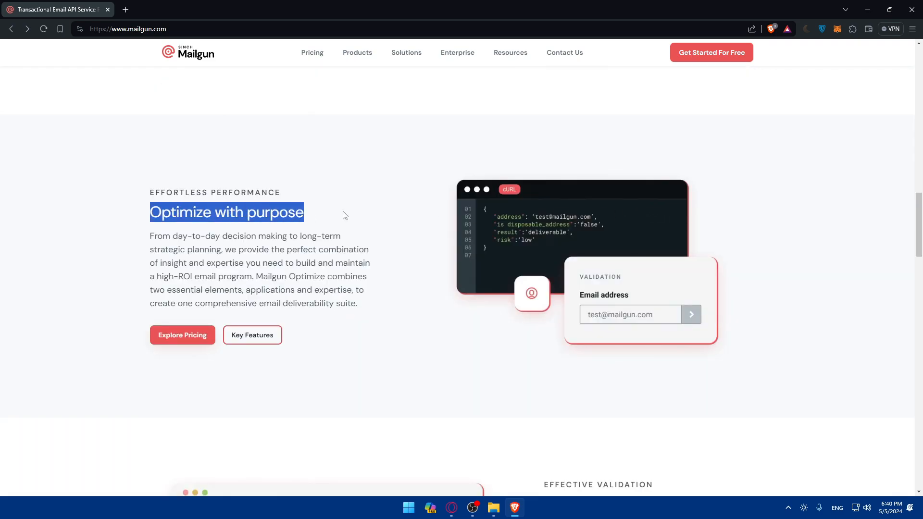
scroll("down", 3)
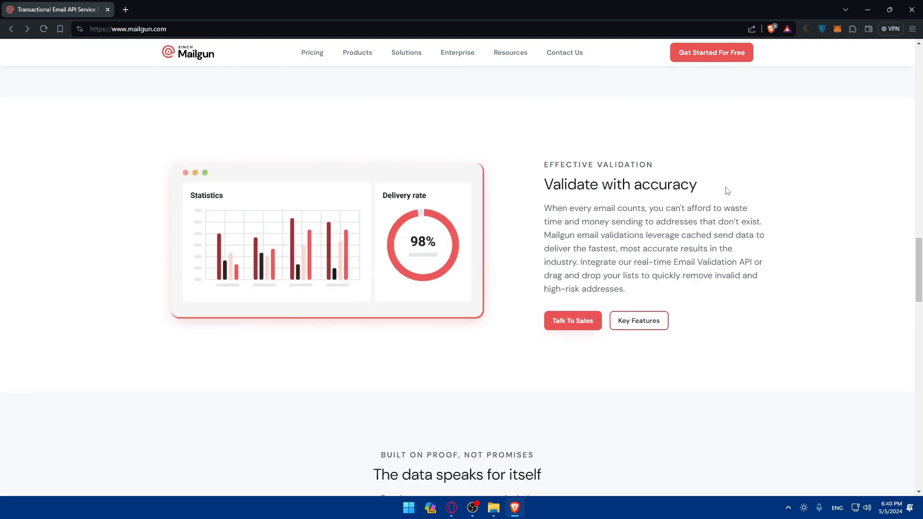
scroll("down", 3)
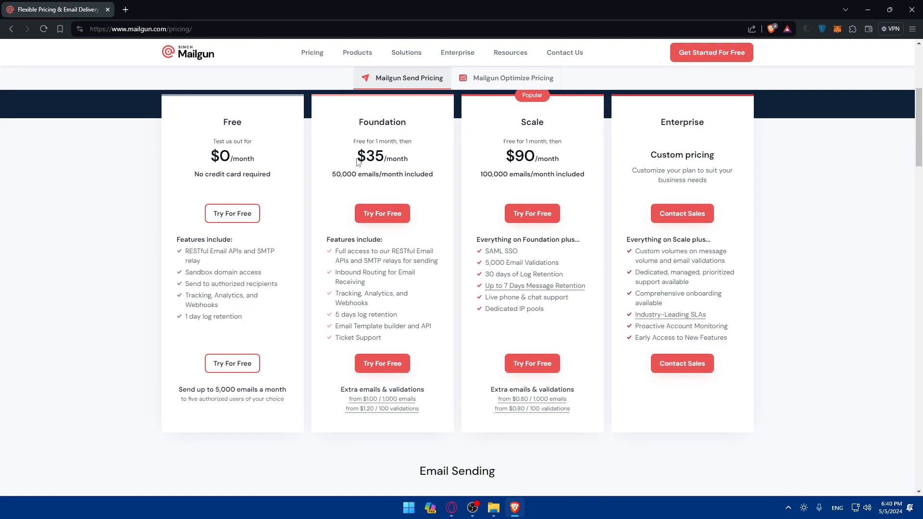
mouse_move(741, 205)
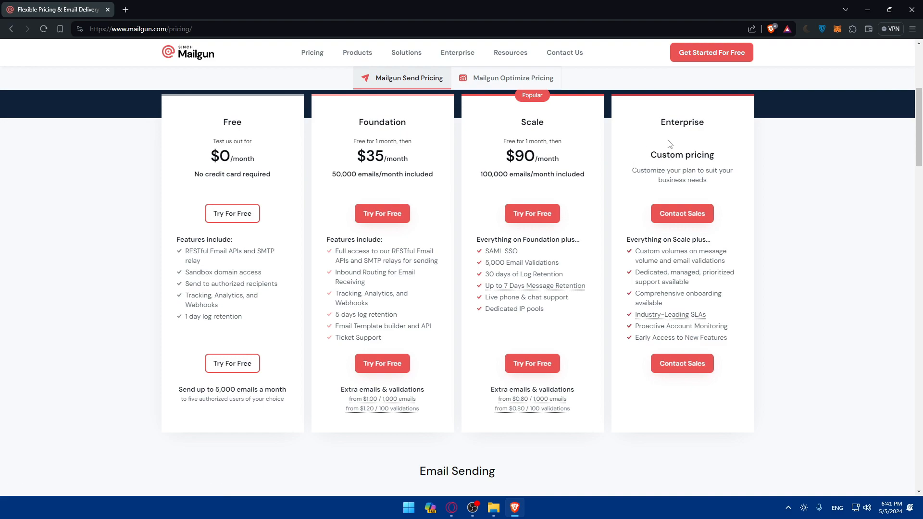
mouse_move(380, 293)
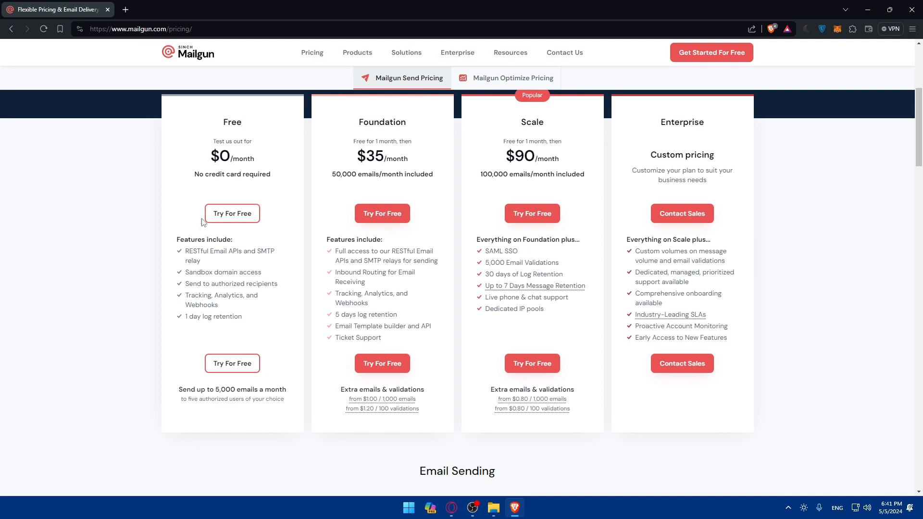
mouse_move(230, 227)
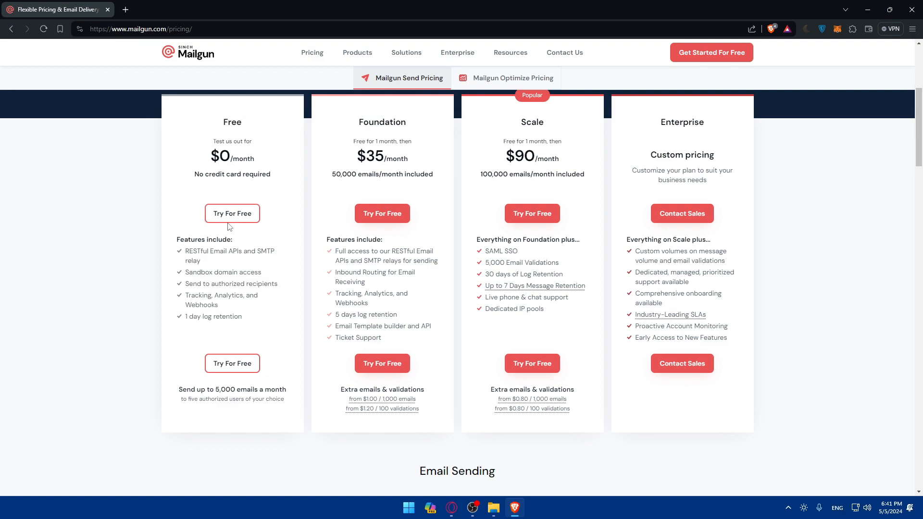
Step: Choose Try For Free under the $0/month Free plan
left_click(232, 213)
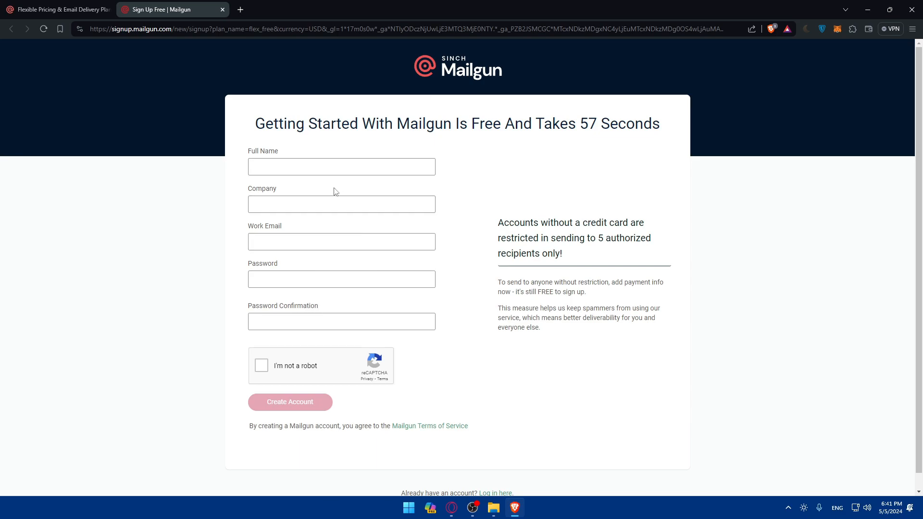
Step: Enter full name 'tester account' and company 'tester', then move to Work Email
left_click(341, 167)
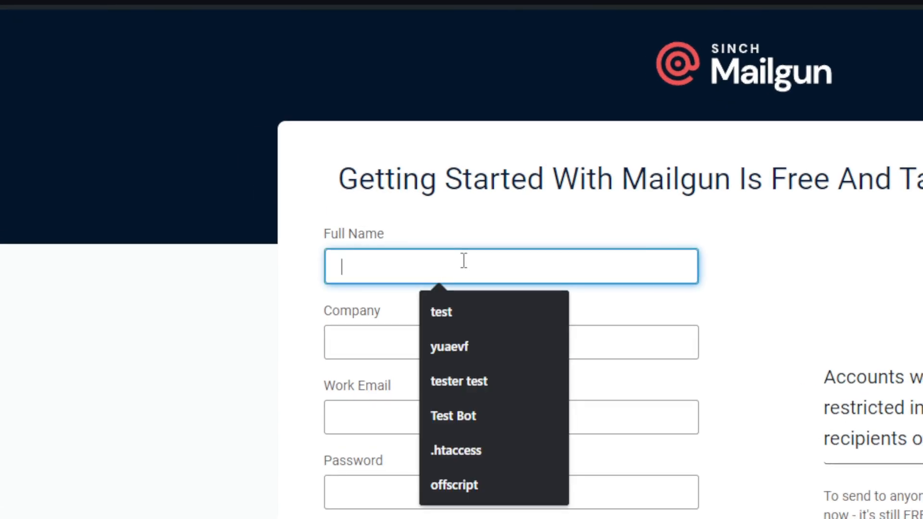
type("test")
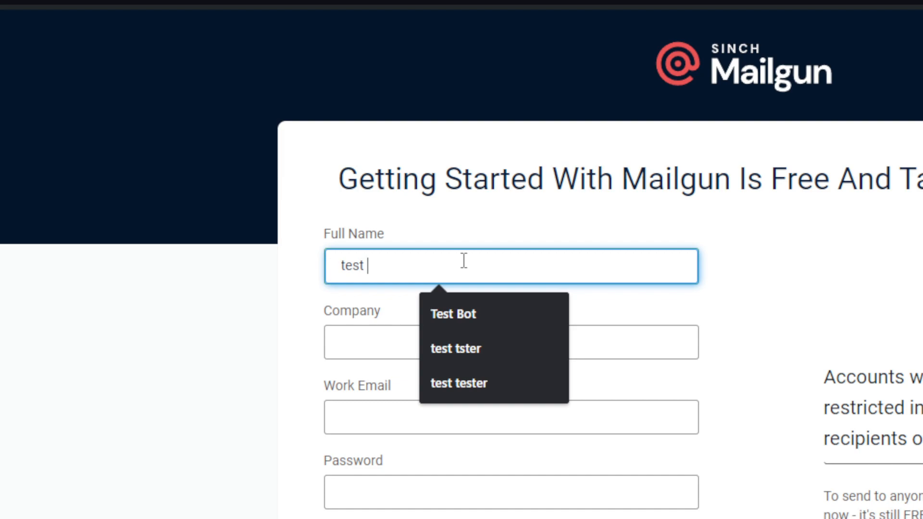
key("Backspace")
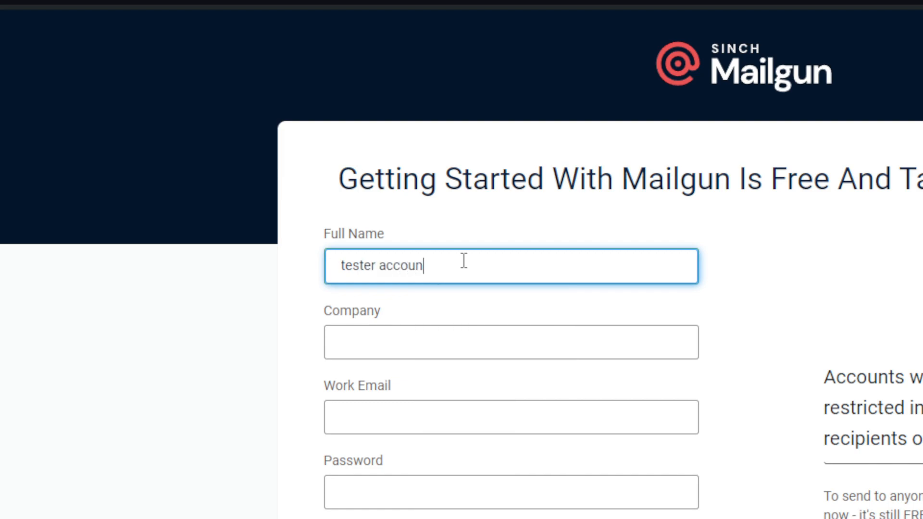
left_click(527, 270)
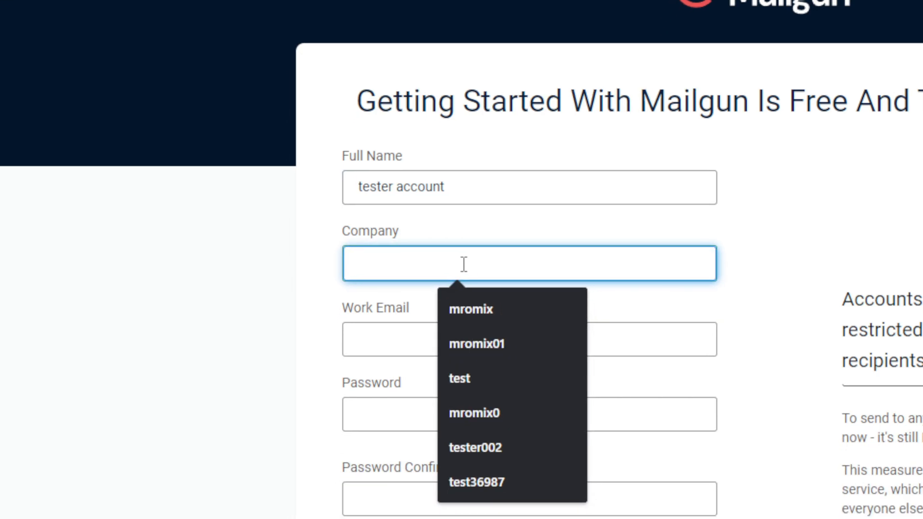
type("tester")
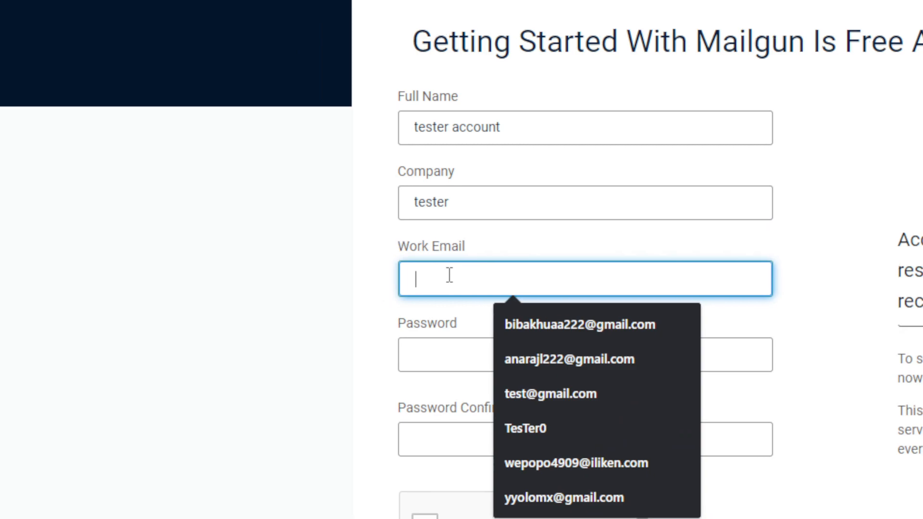
left_click(578, 325)
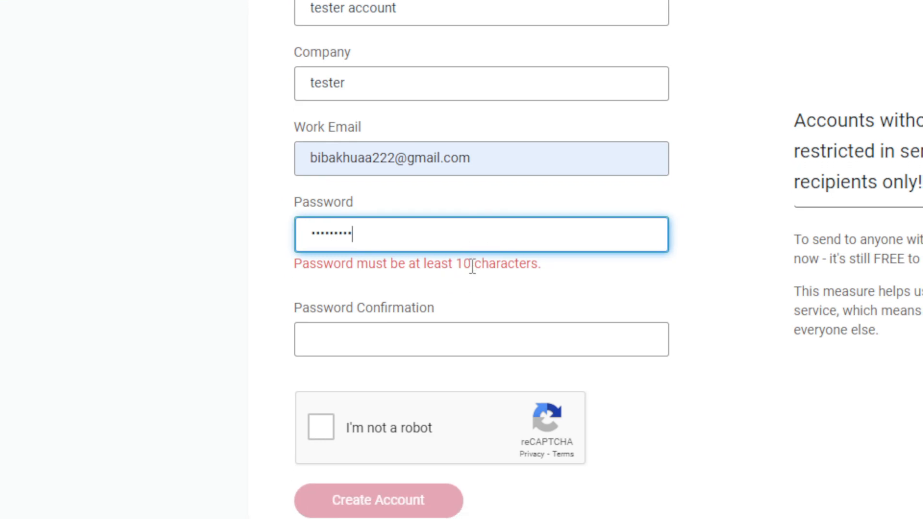
Step: Fix the password, enter a matching confirmation, and tick 'I'm not a robot'
key("backspace")
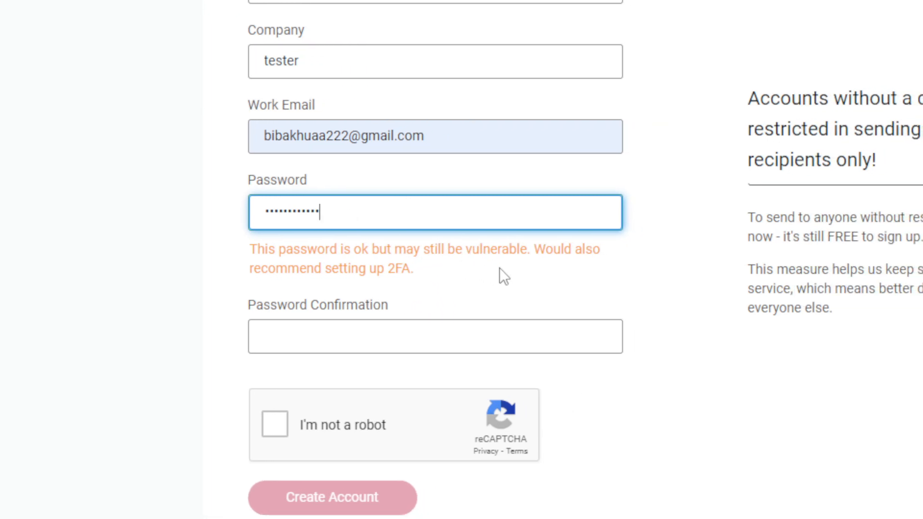
key("backspace")
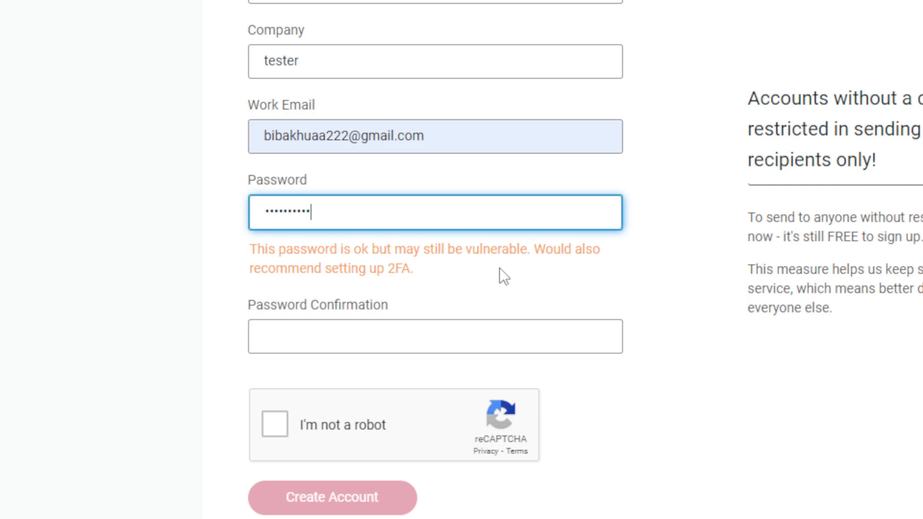
double_click(404, 270)
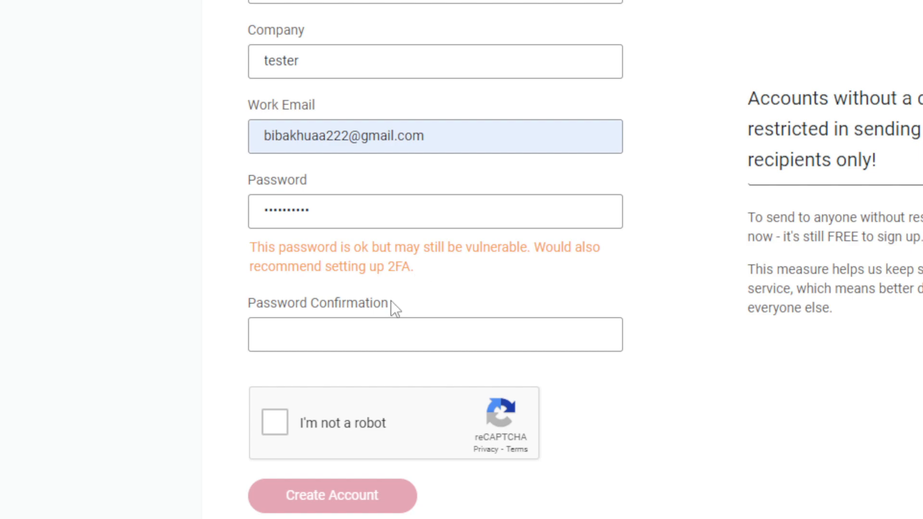
type("••••")
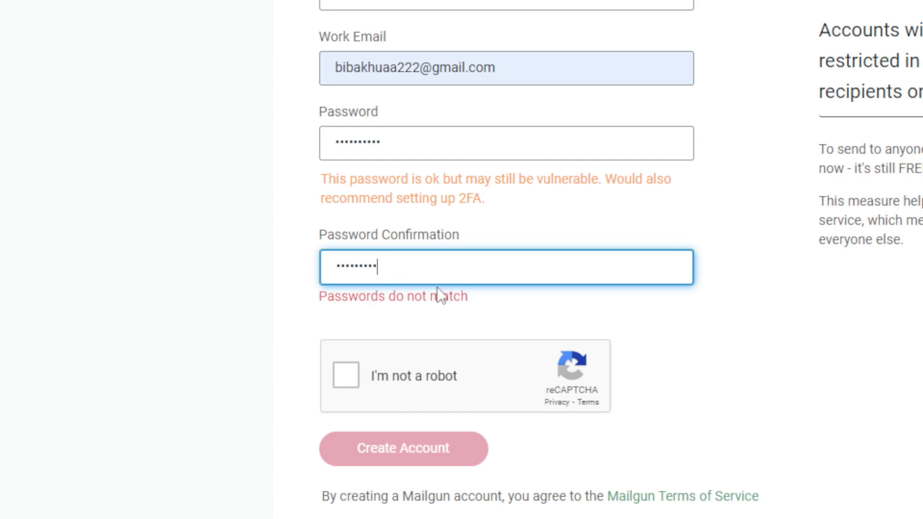
scroll("down", 3)
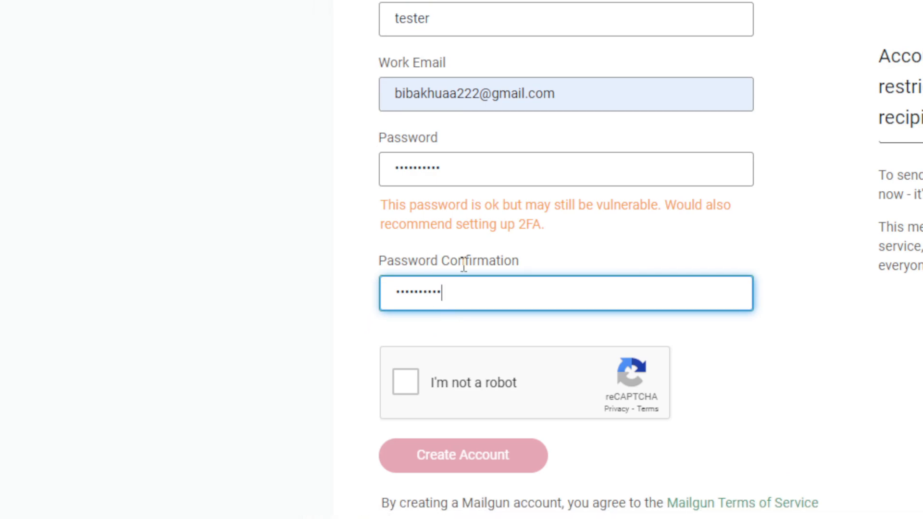
left_click(404, 383)
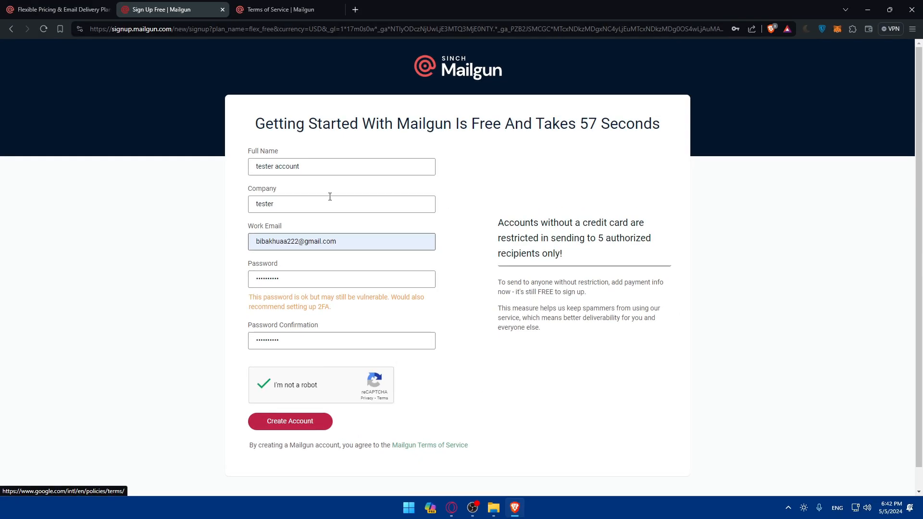
Step: Skim the Mailgun Terms of Service in their tab
left_click(273, 10)
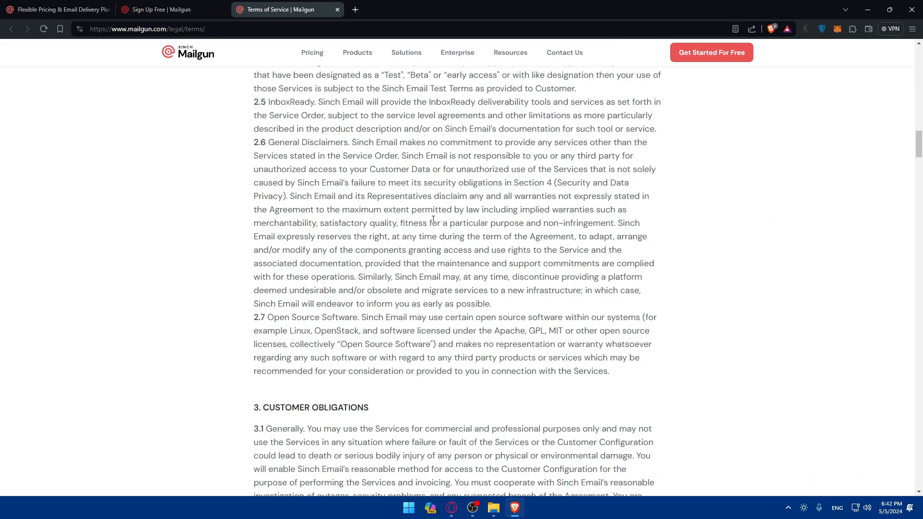
scroll("down", 3)
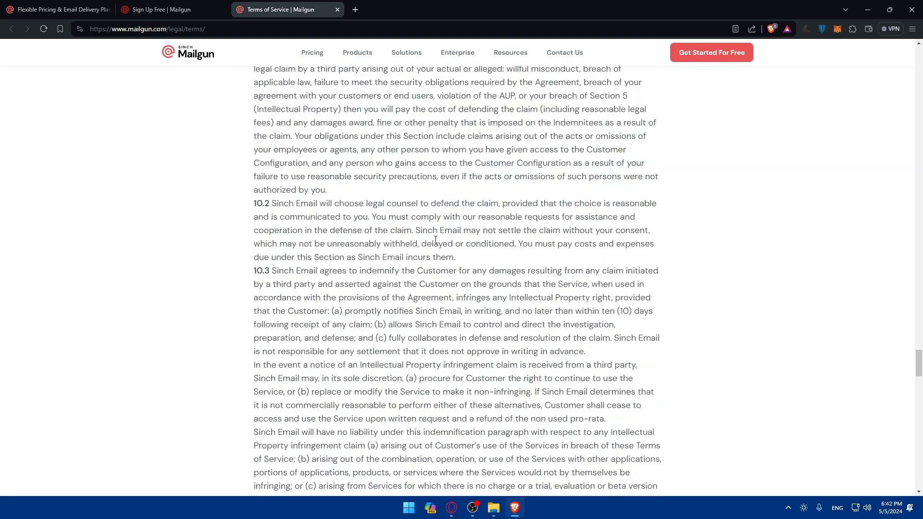
scroll("down", 3)
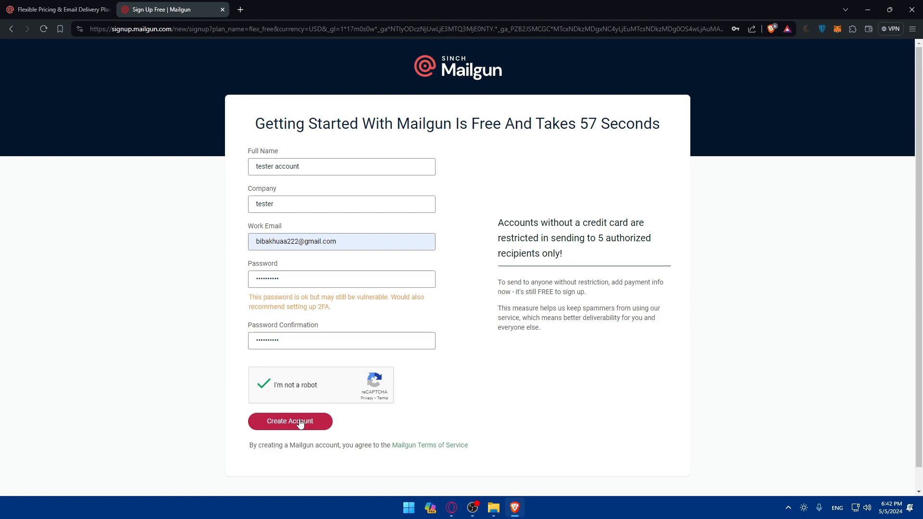
Step: Submit Create Account, edit the breach-rejected password fields, and resubmit
left_click(290, 421)
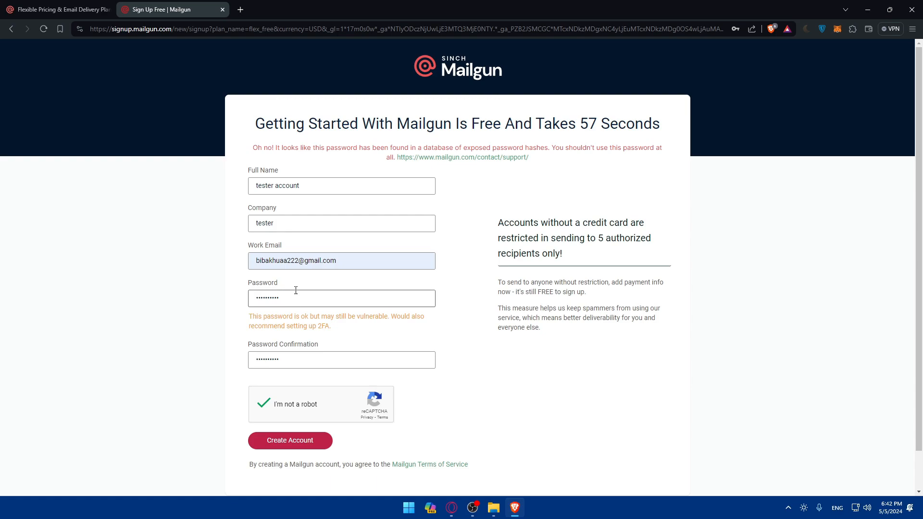
left_click(341, 299)
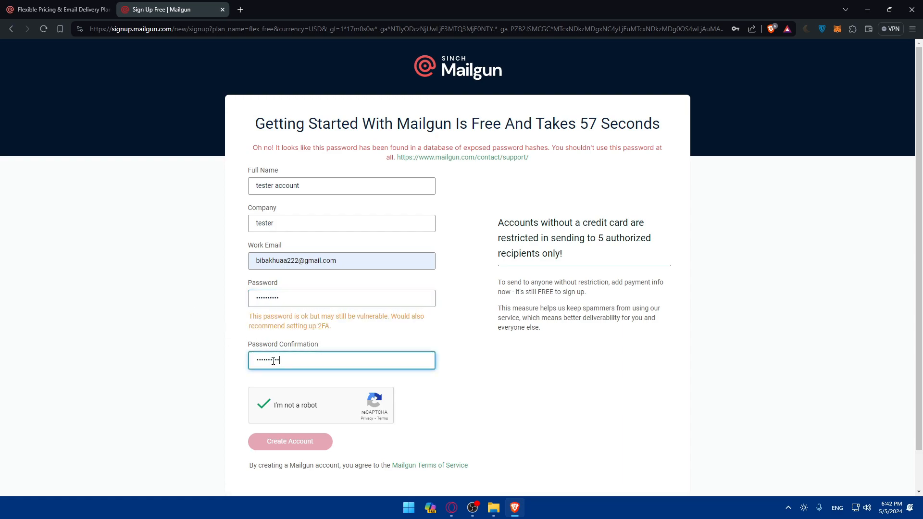
key("Backspace")
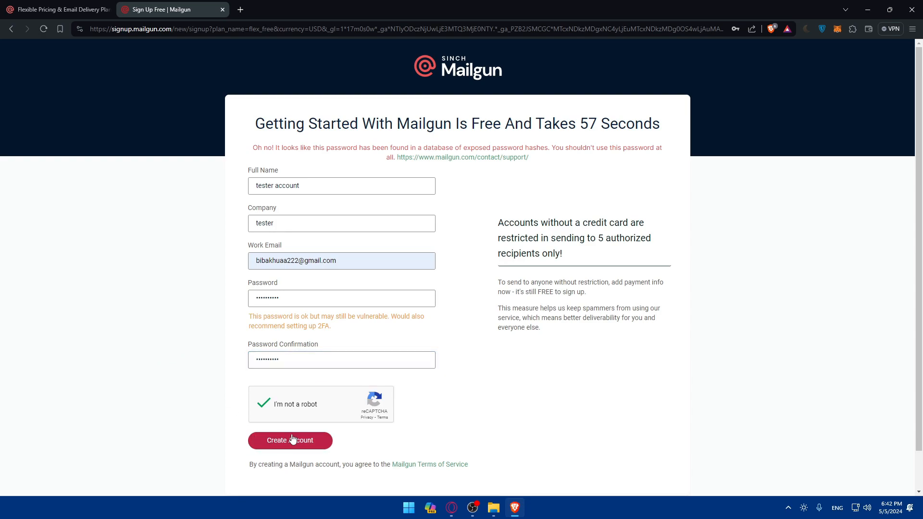
left_click(289, 440)
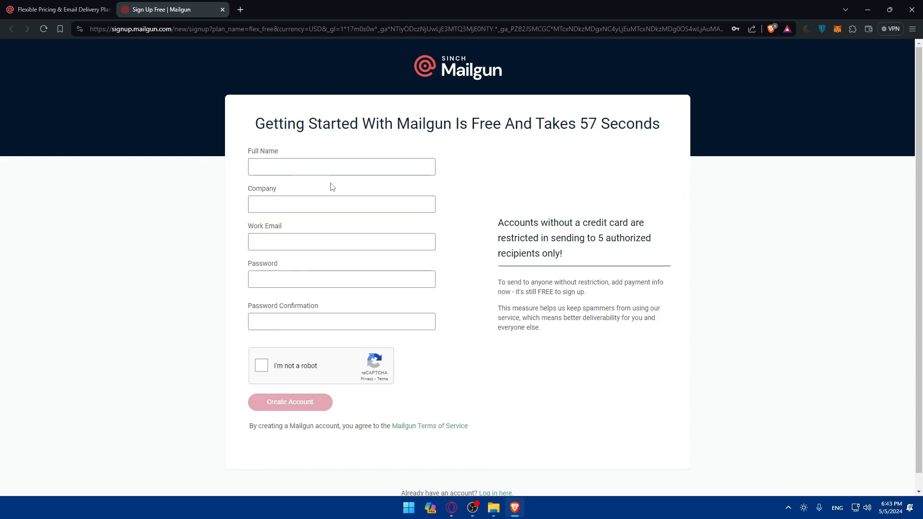
type("tester test")
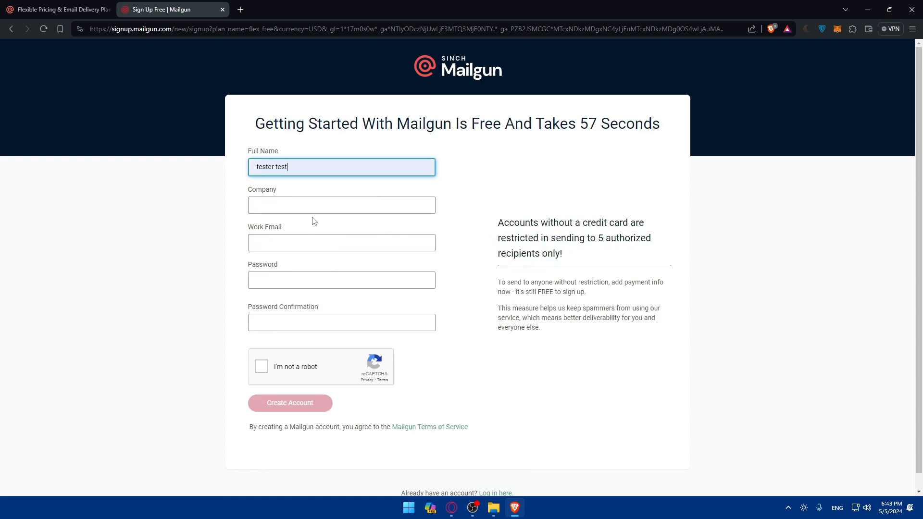
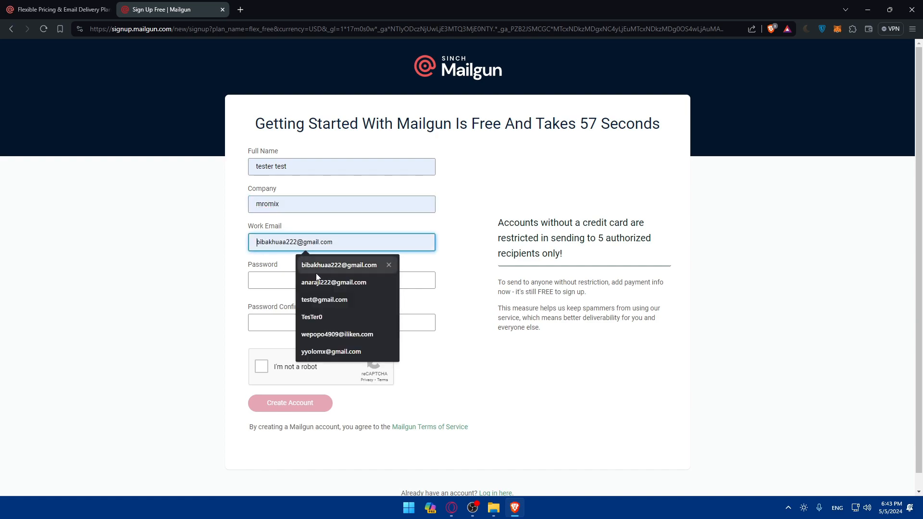
type("•••")
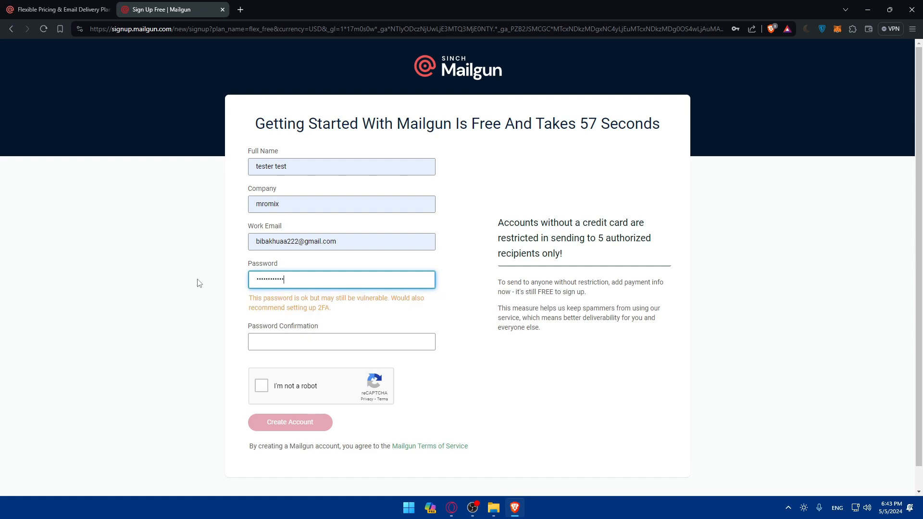
left_click(341, 342)
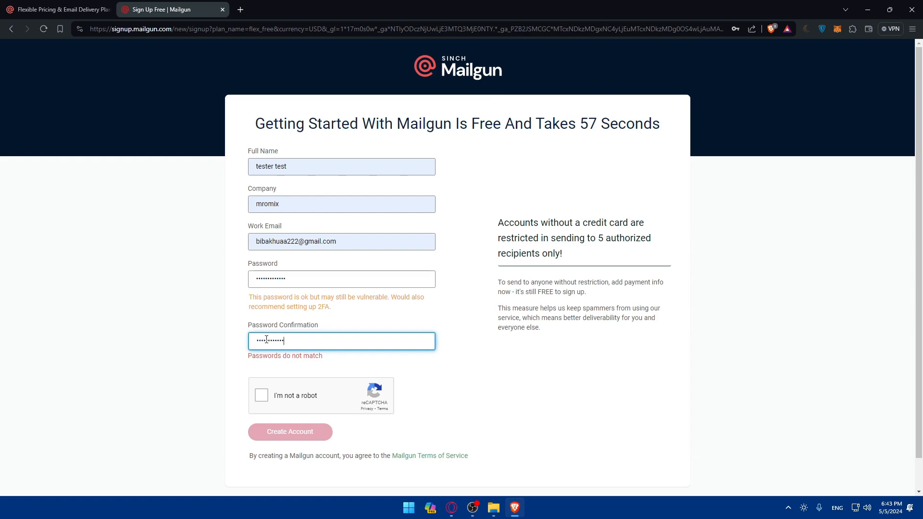
left_click(260, 395)
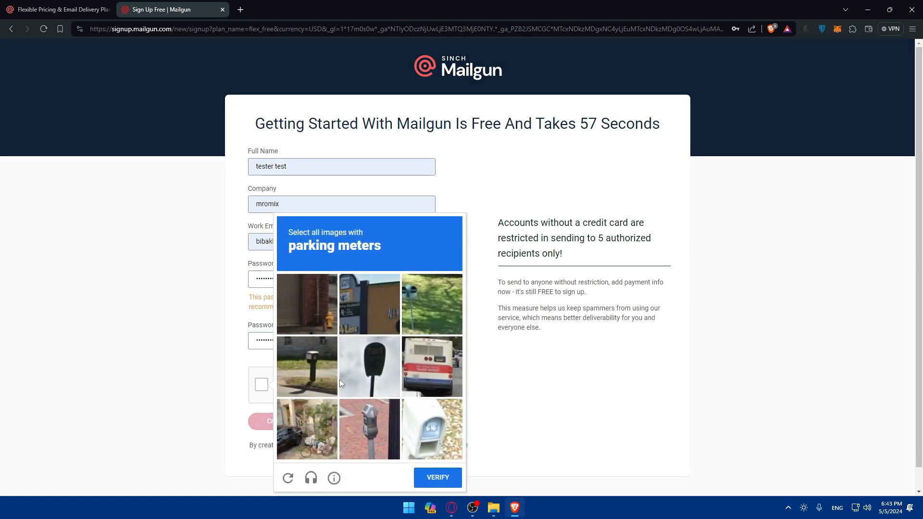
Step: Select the parking meter images, verify, and submit Create Account
left_click(369, 429)
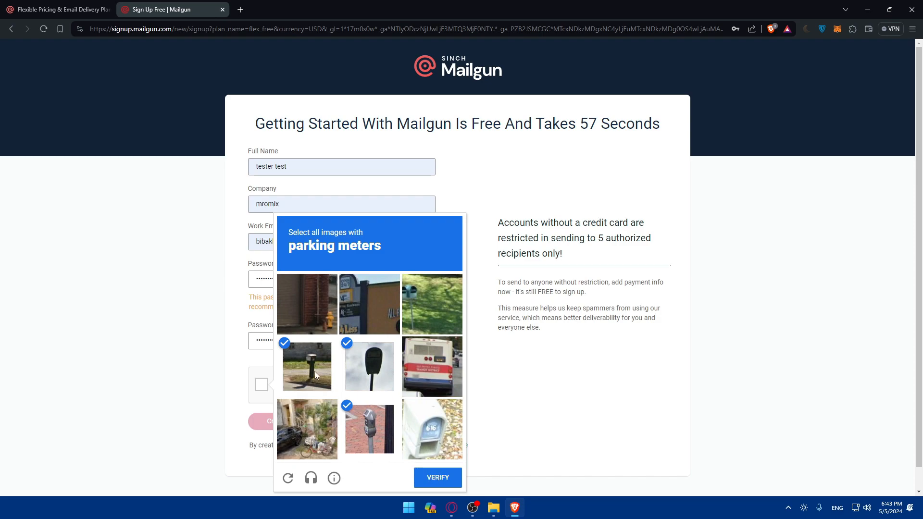
left_click(437, 477)
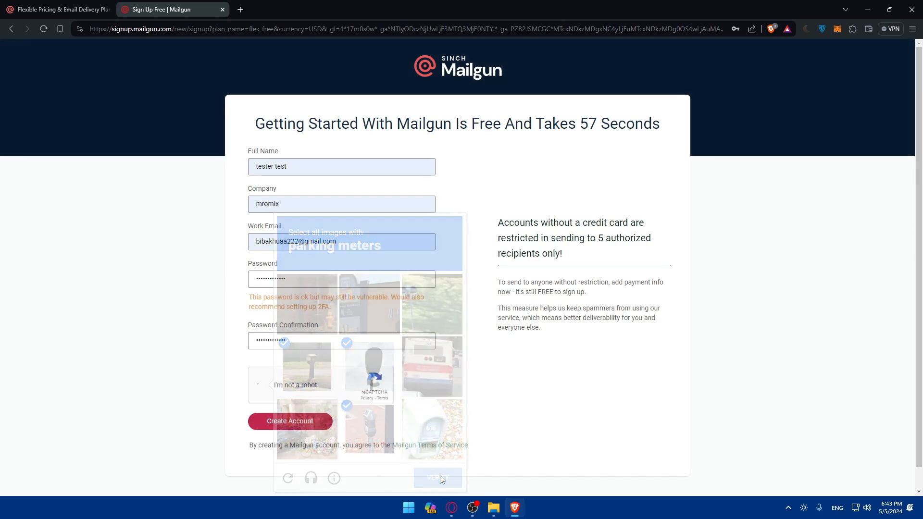
left_click(438, 477)
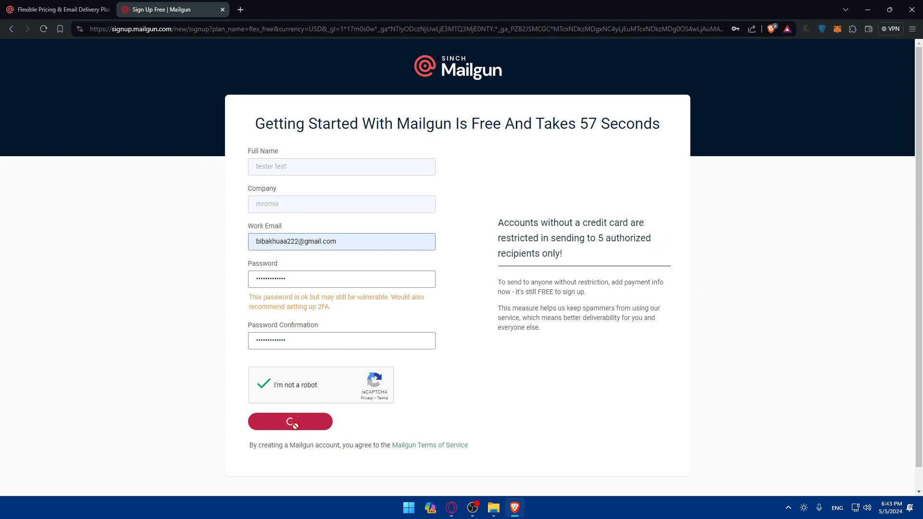
left_click(289, 421)
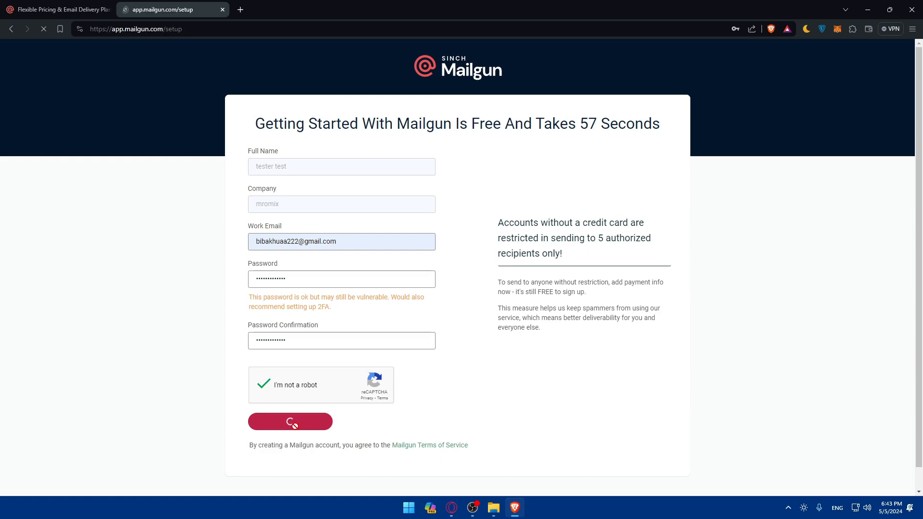
left_click(290, 421)
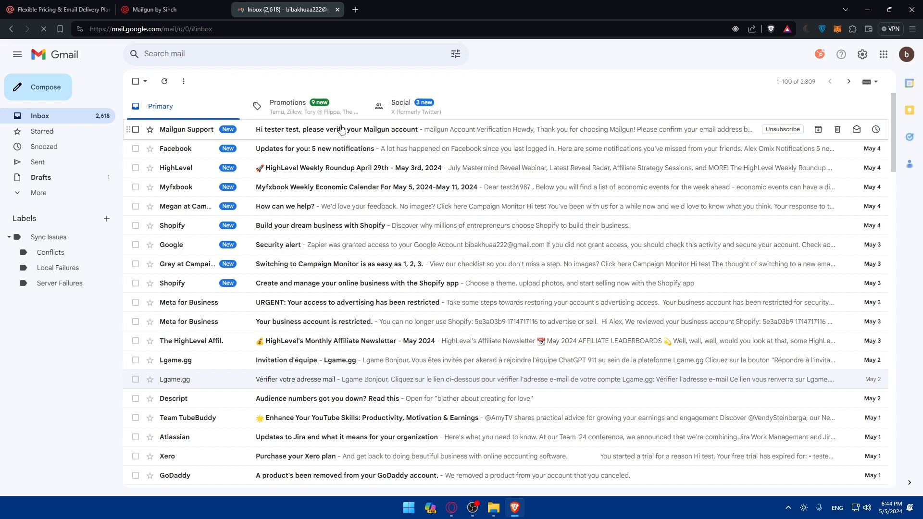
Step: Open the Mailgun Support email and follow 'Verify your email address'
left_click(347, 128)
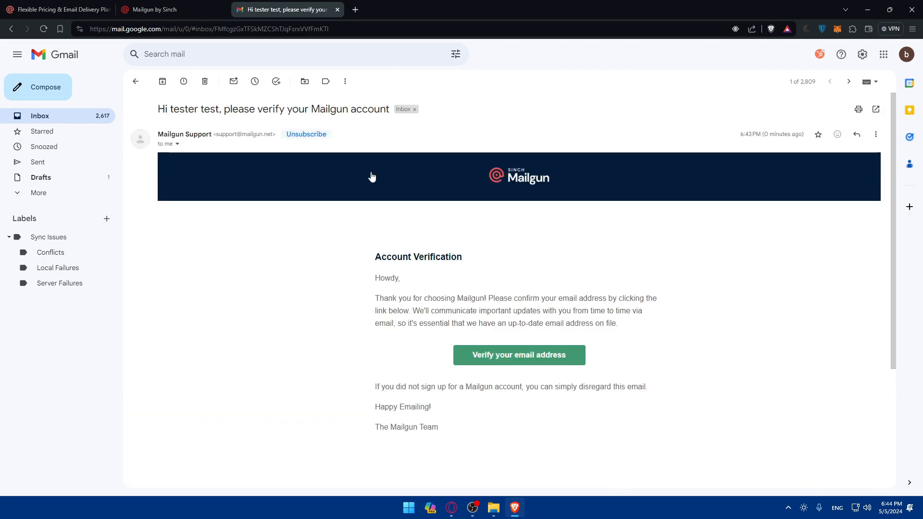
mouse_move(349, 197)
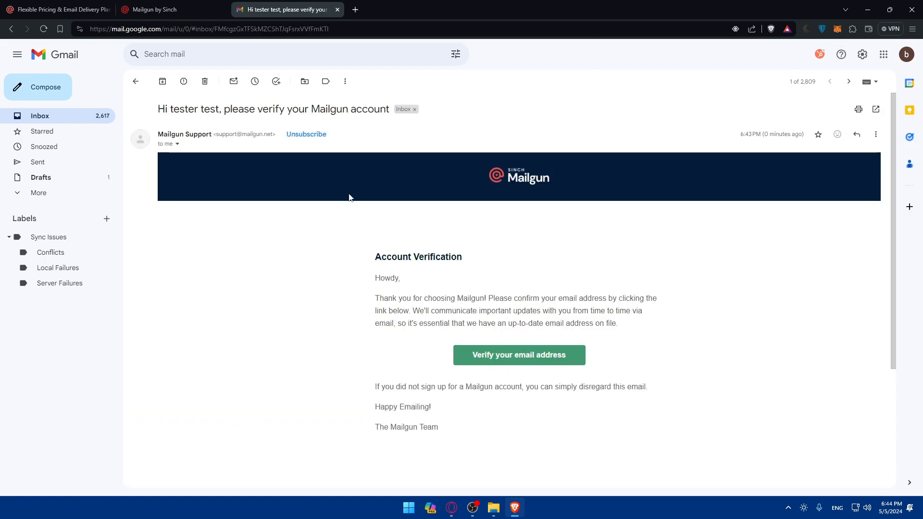
mouse_move(518, 355)
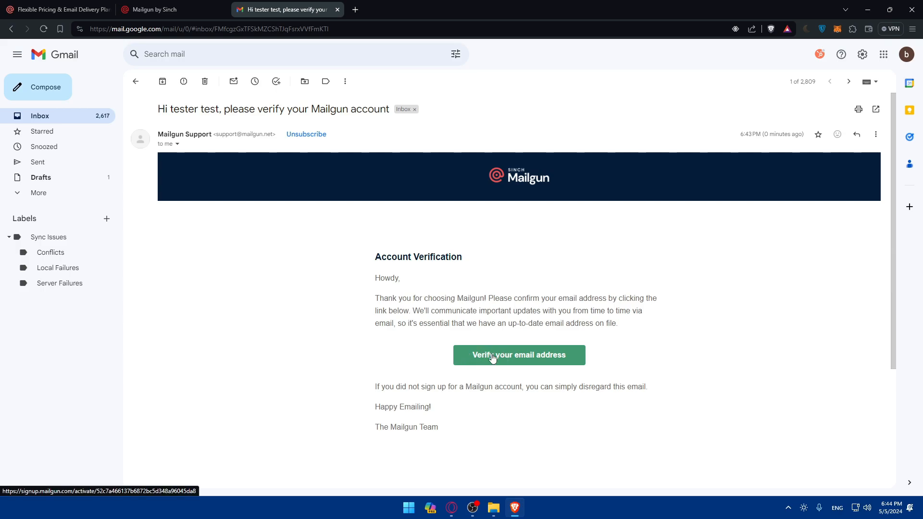
left_click(519, 354)
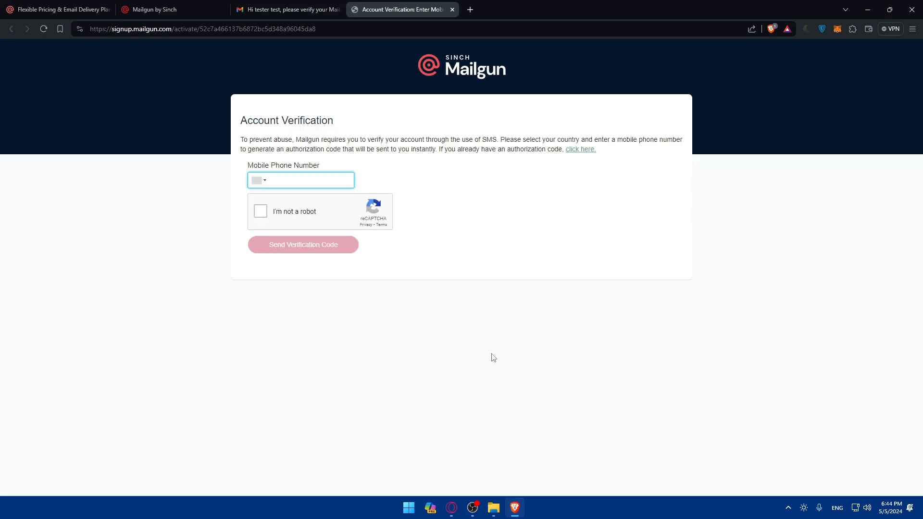
Step: Inspect the Mobile Phone Number field, then close the Account Verification tab
left_click(306, 180)
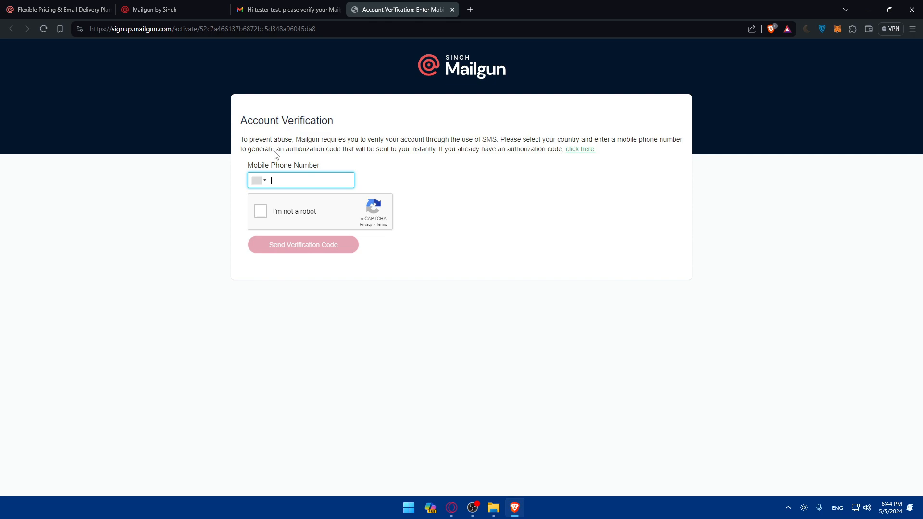
mouse_move(328, 143)
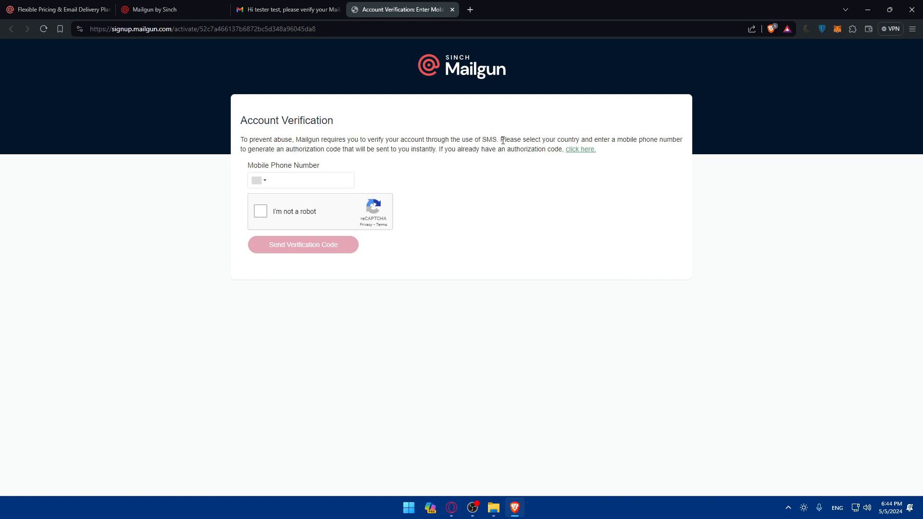
mouse_move(582, 139)
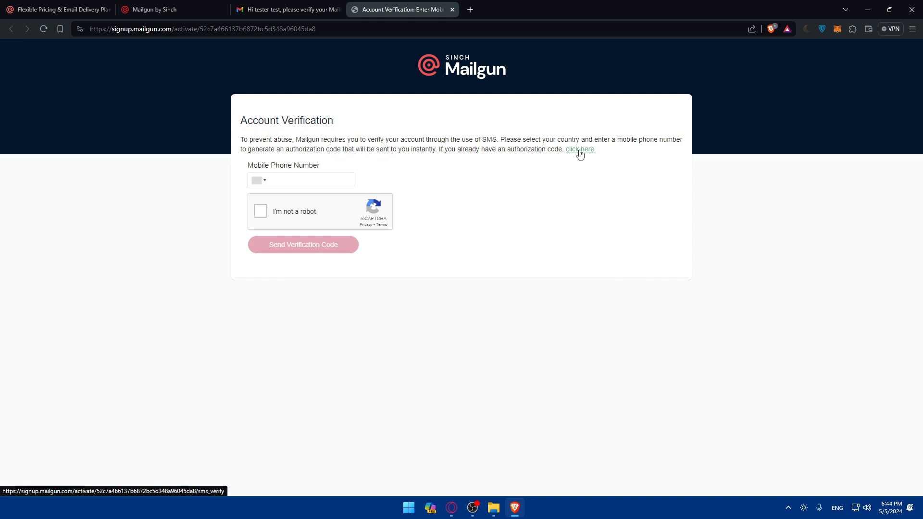
mouse_move(396, 234)
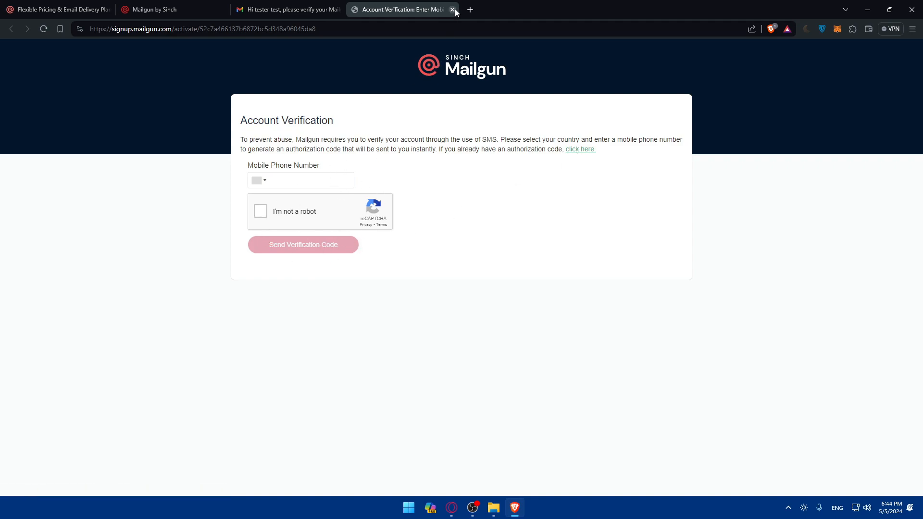
left_click(451, 9)
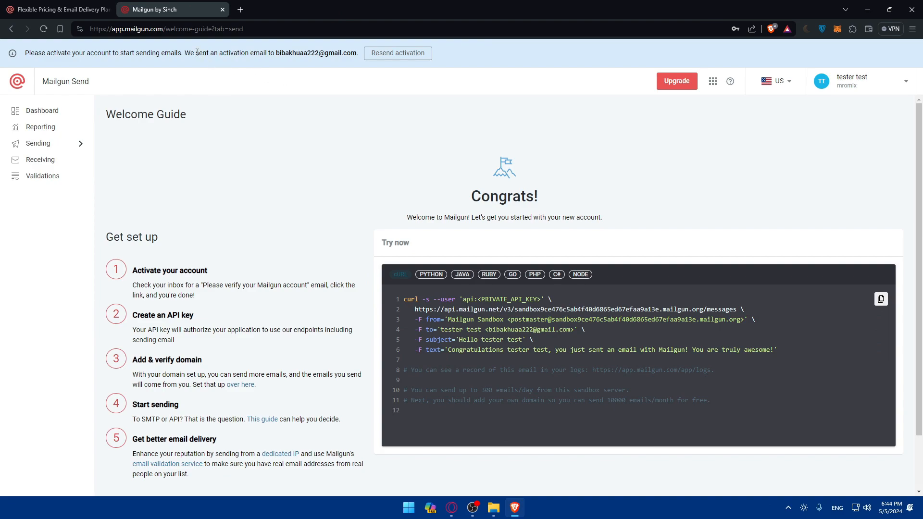
mouse_move(132, 84)
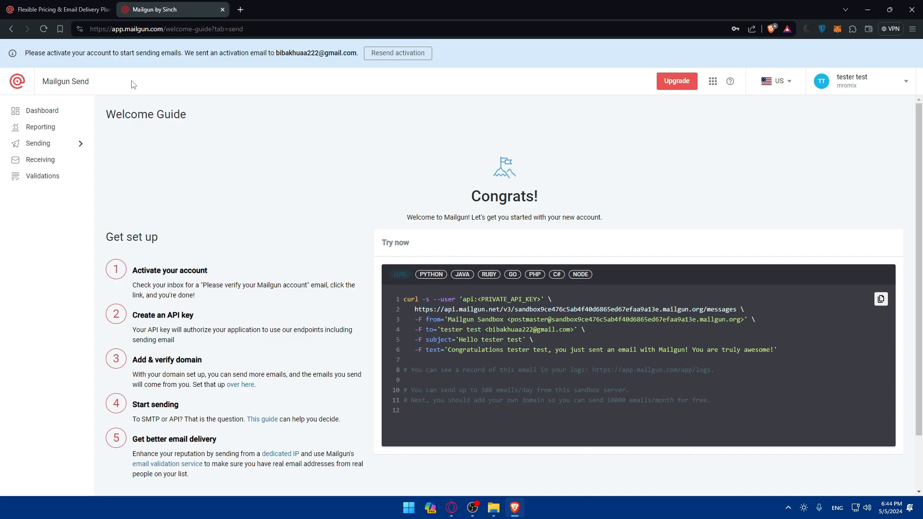
mouse_move(366, 167)
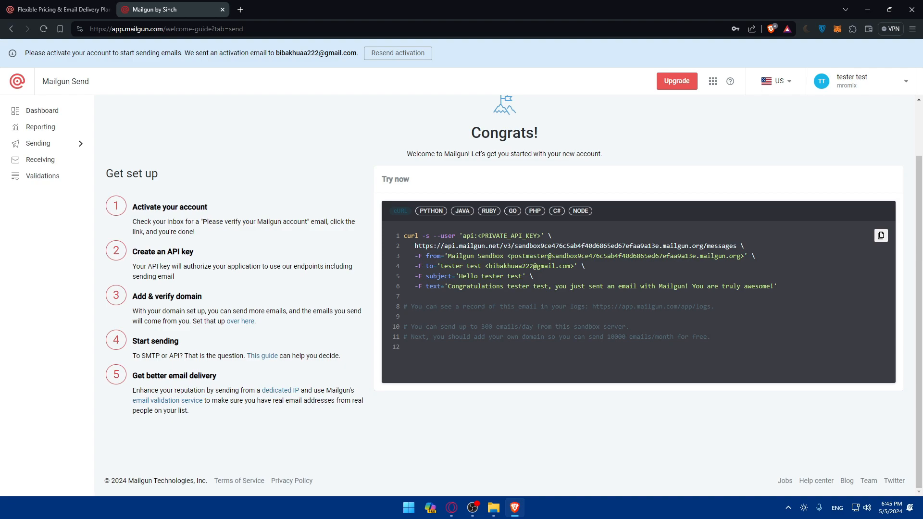
mouse_move(128, 207)
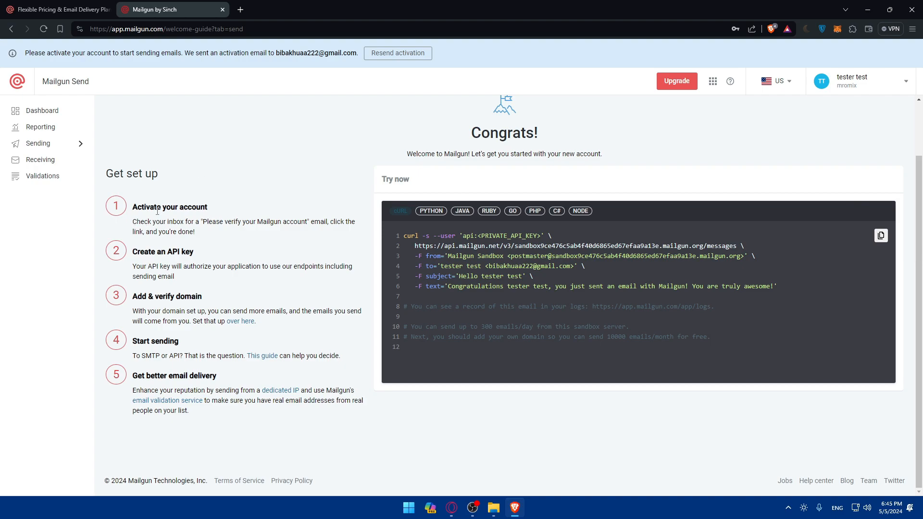
mouse_move(129, 223)
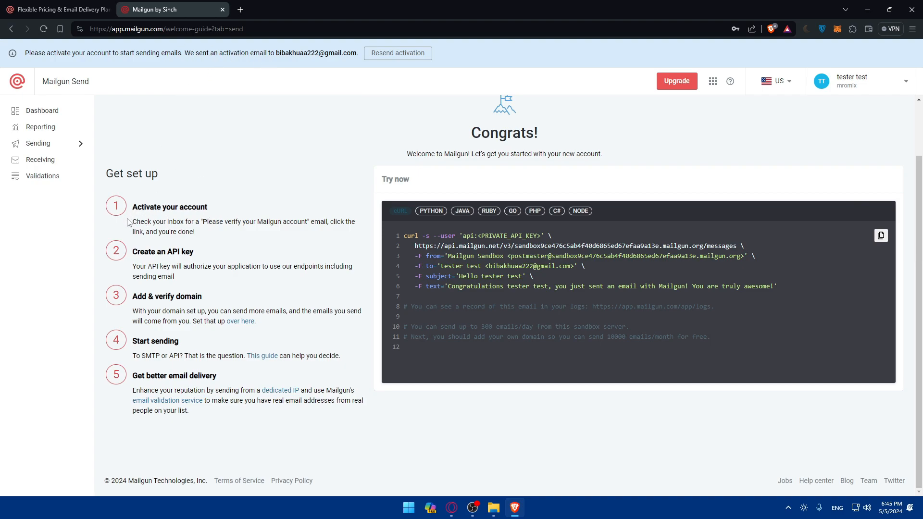
mouse_move(209, 224)
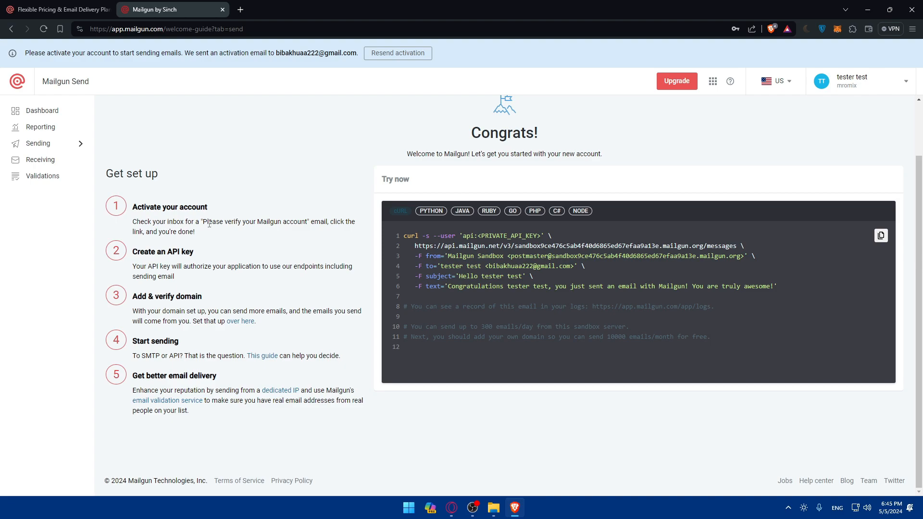
mouse_move(173, 234)
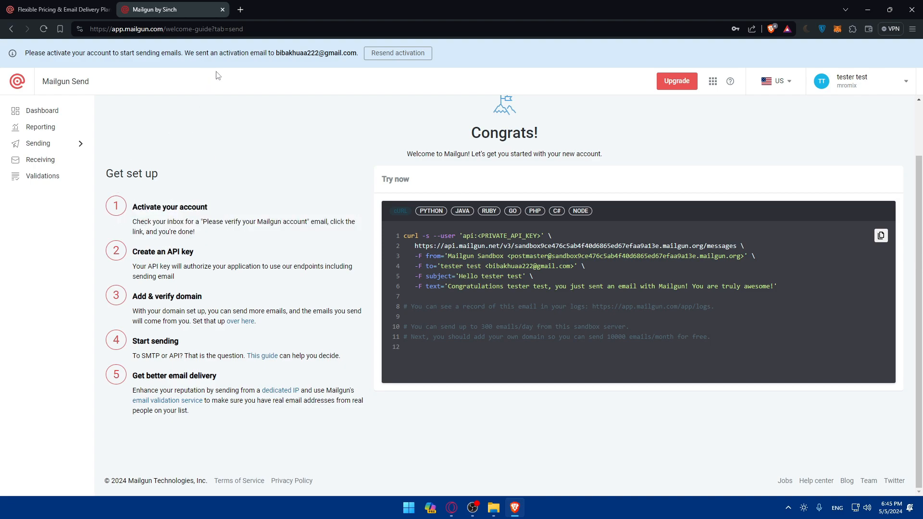
mouse_move(223, 94)
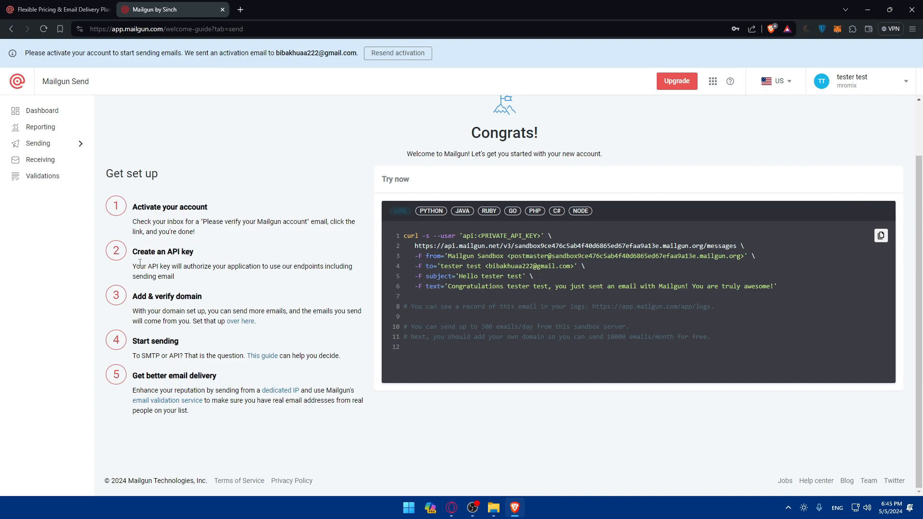
mouse_move(297, 275)
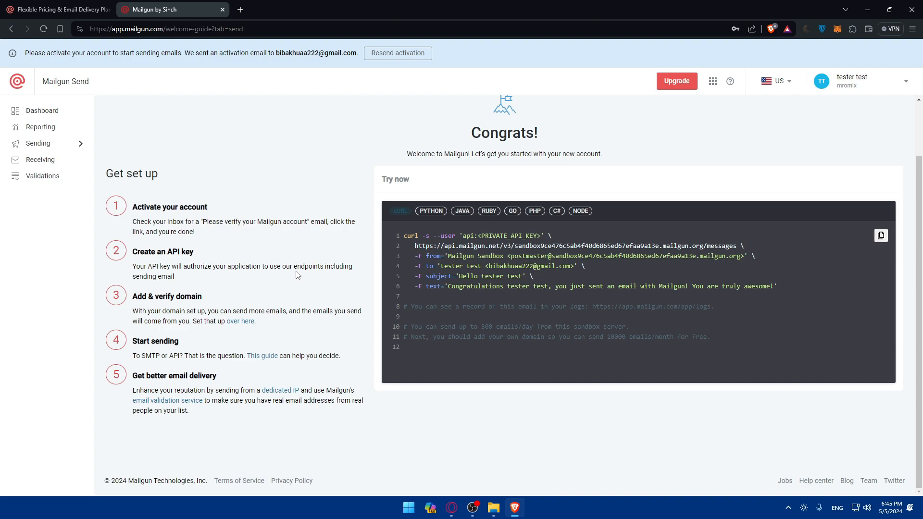
mouse_move(215, 280)
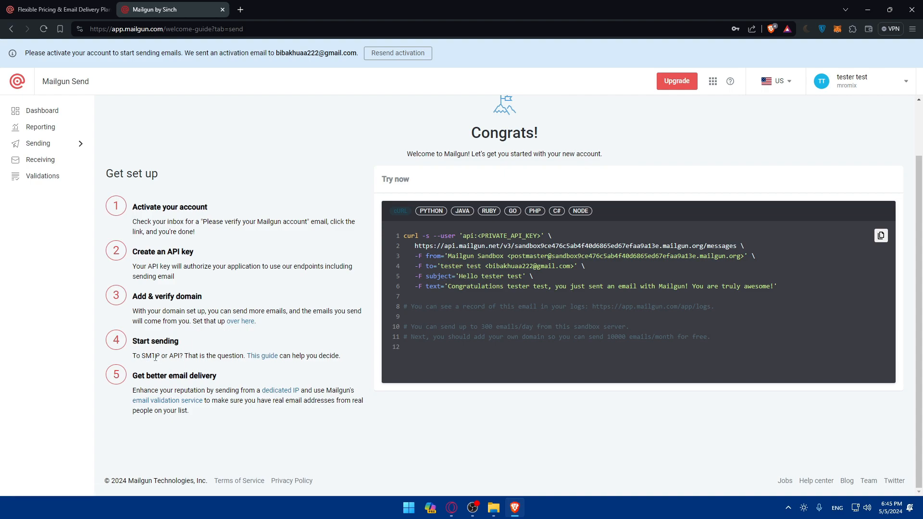
mouse_move(230, 365)
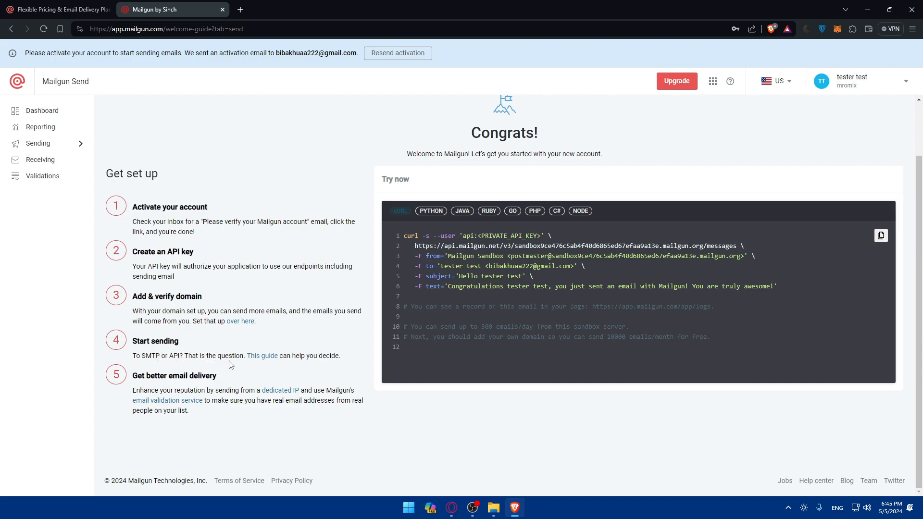
Step: Skim the SMTP-or-API Sending Messages guide in a new tab, then return to the Welcome Guide
left_click(262, 356)
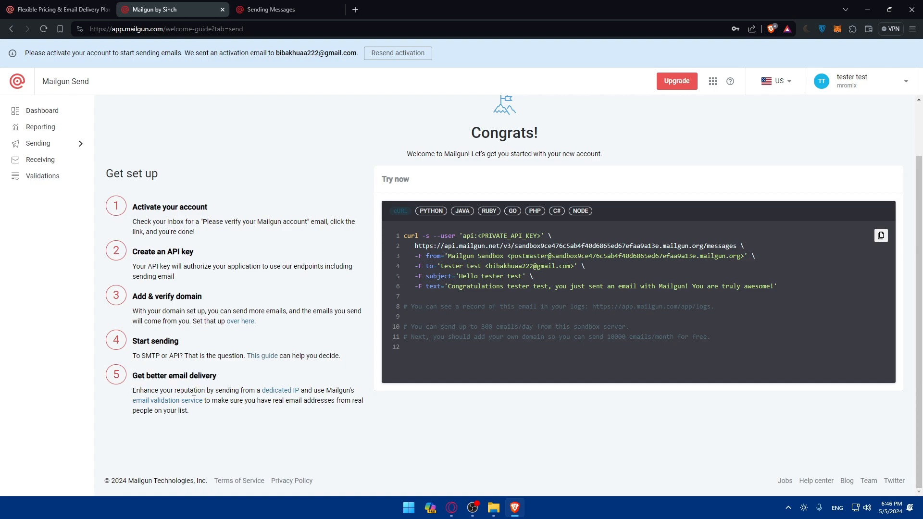
mouse_move(280, 390)
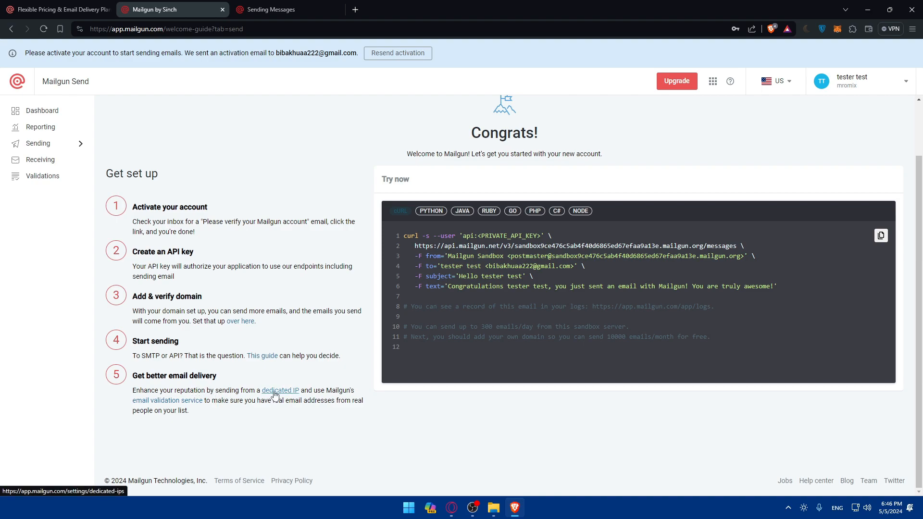
mouse_move(168, 401)
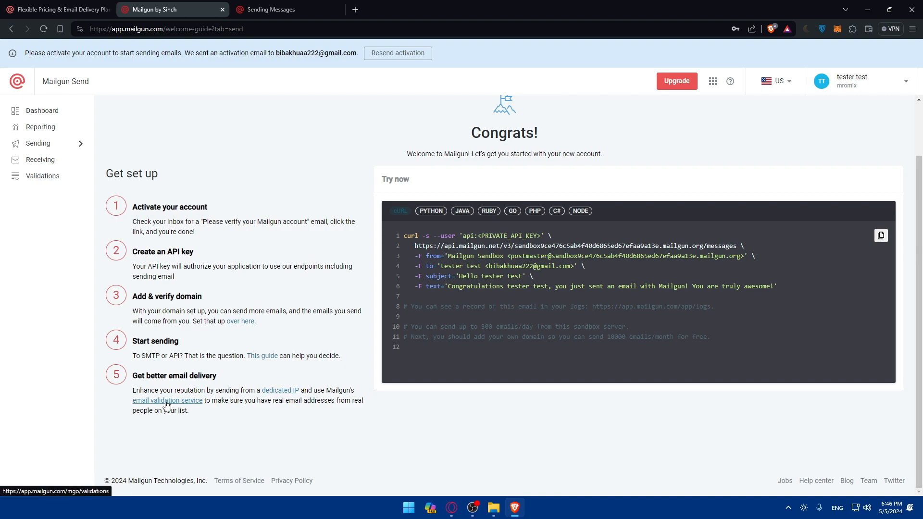
mouse_move(206, 403)
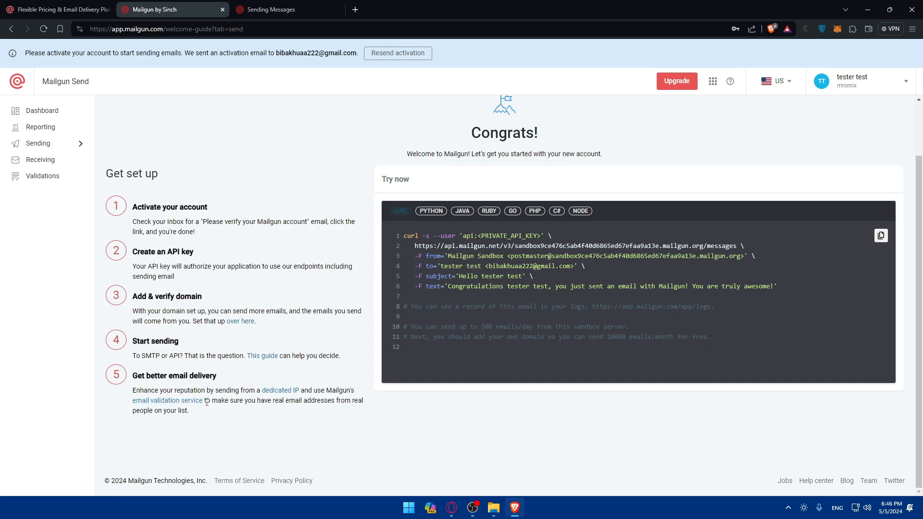
left_click_drag(289, 400, 365, 401)
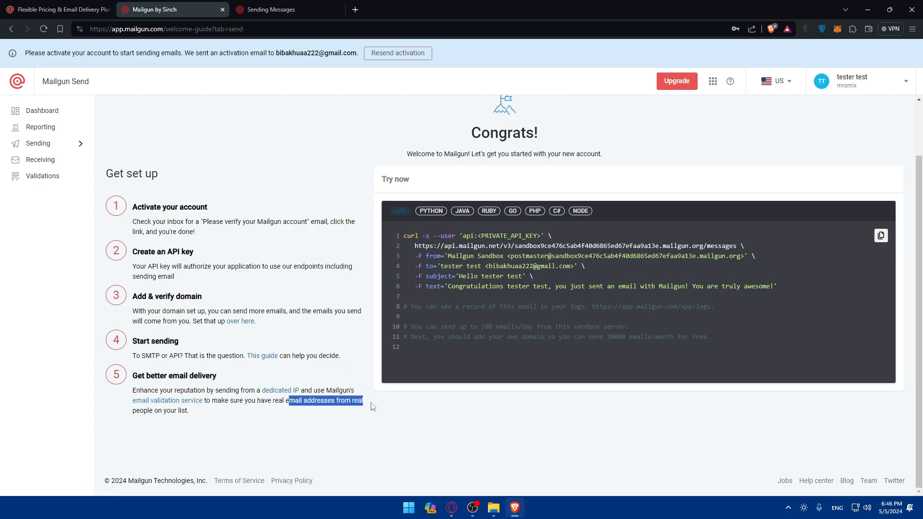
left_click(206, 421)
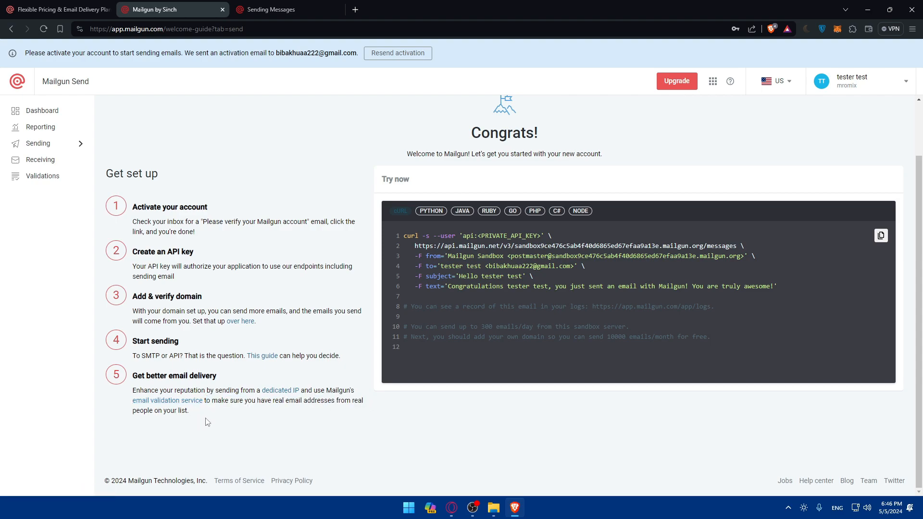
mouse_move(248, 97)
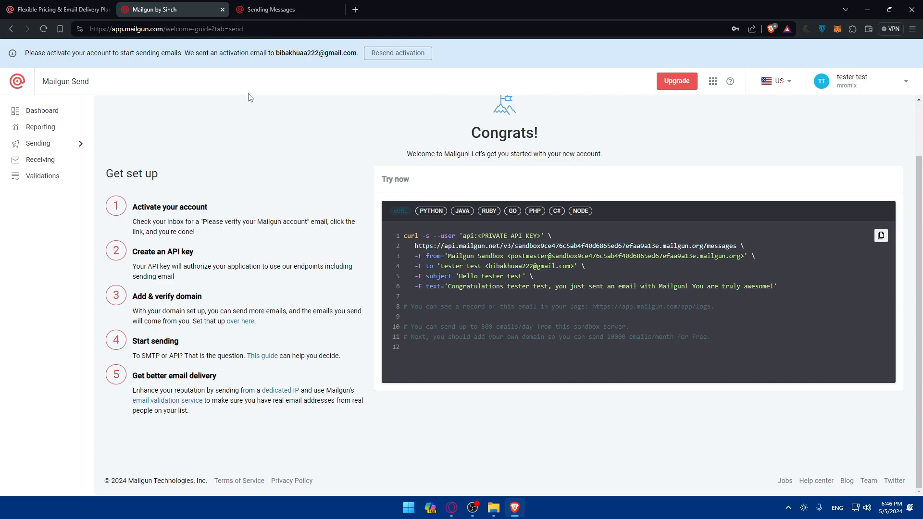
left_click(277, 10)
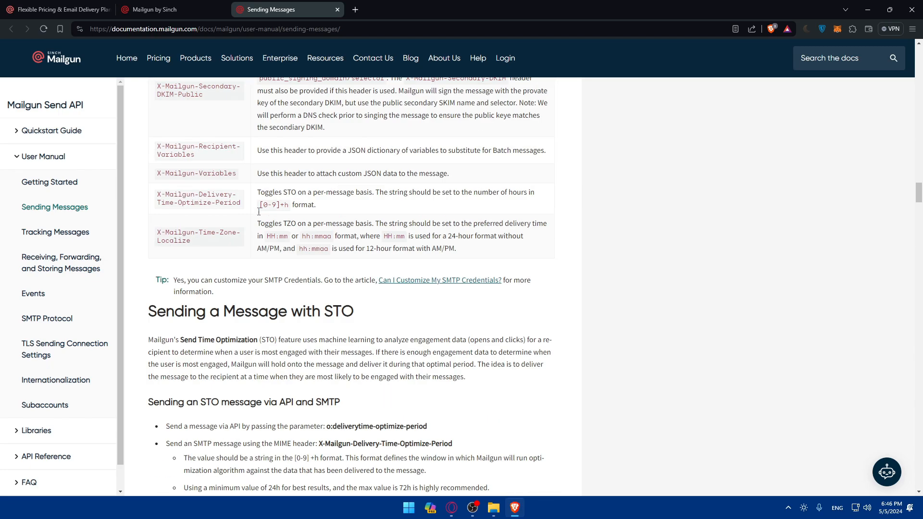
left_click(171, 10)
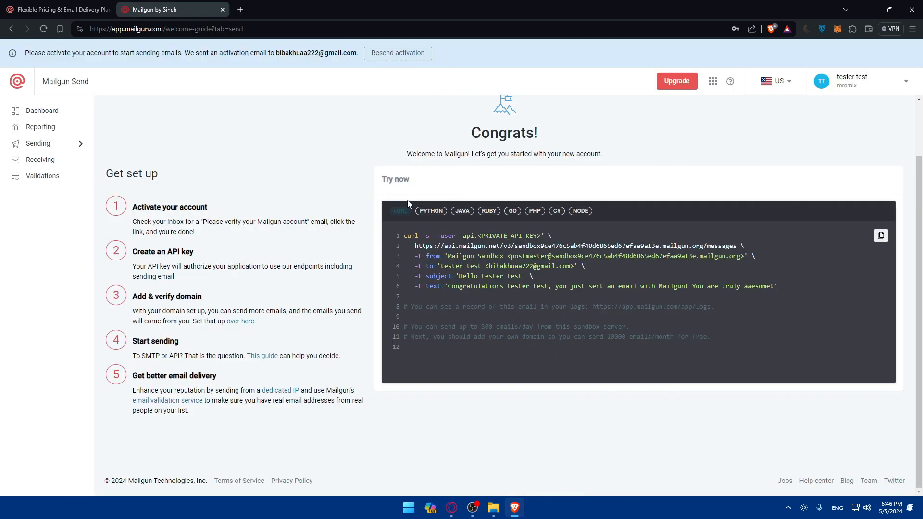
mouse_move(410, 205)
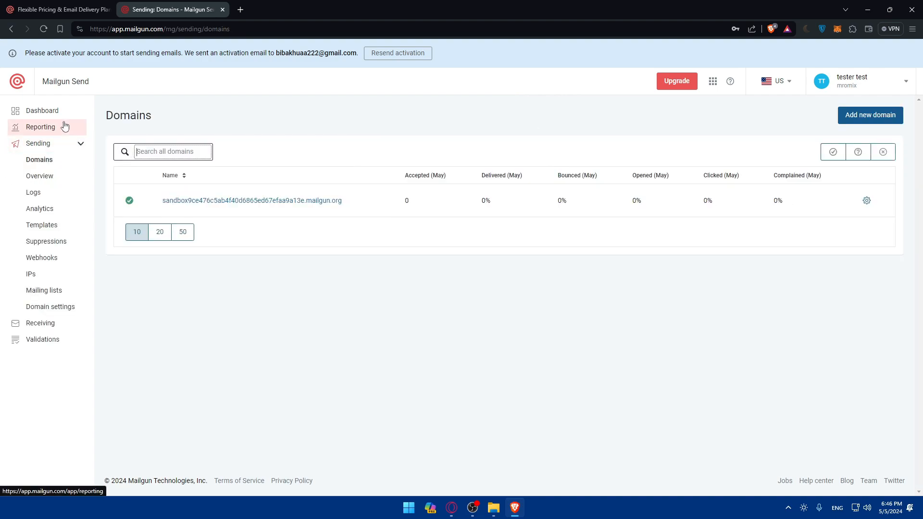
Step: Visit the Reporting, Receiving routes and Validations pages, then scroll the Dashboard to the free plan details
left_click(41, 111)
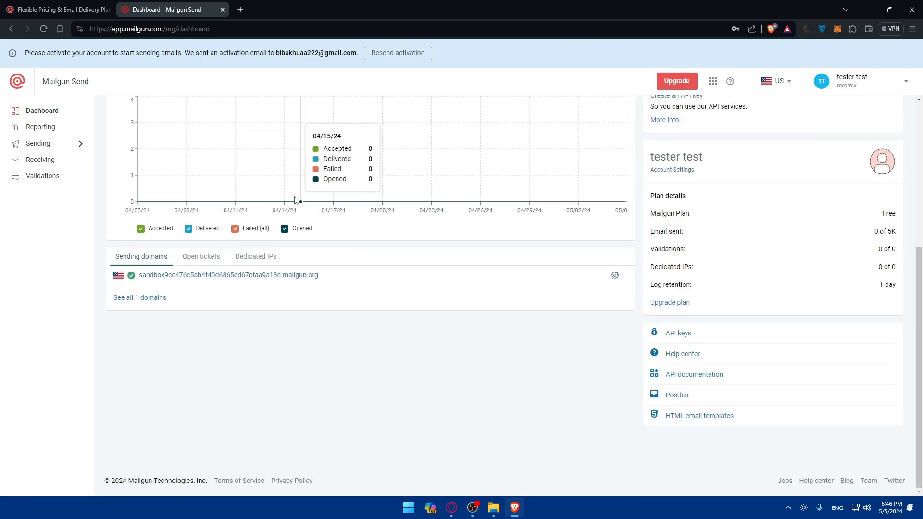
left_click(40, 126)
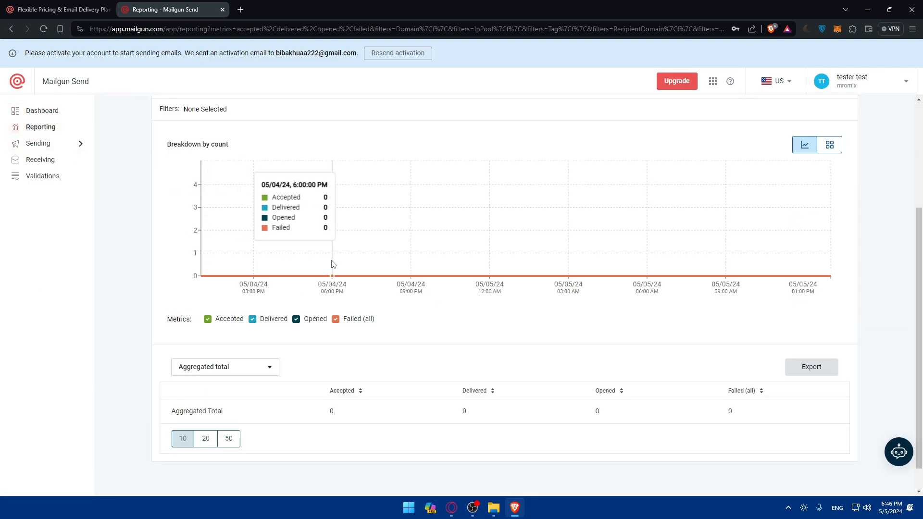
left_click(40, 160)
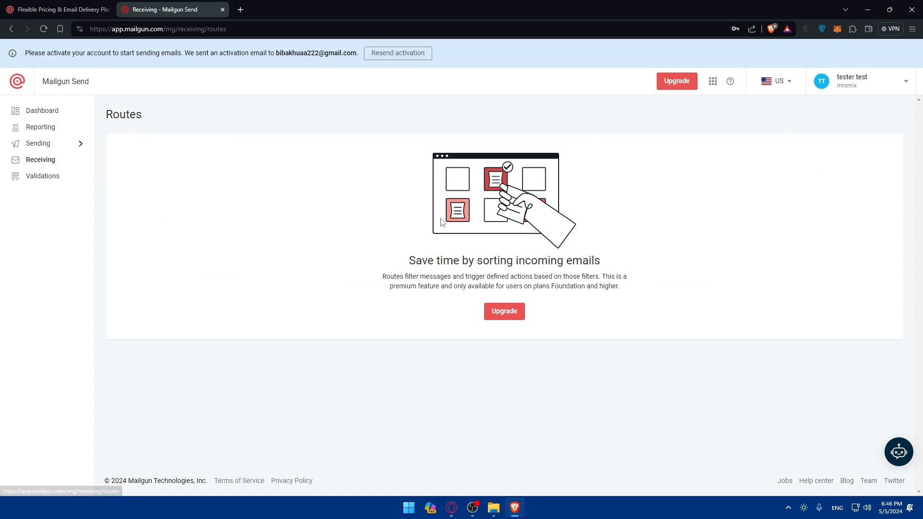
left_click(42, 176)
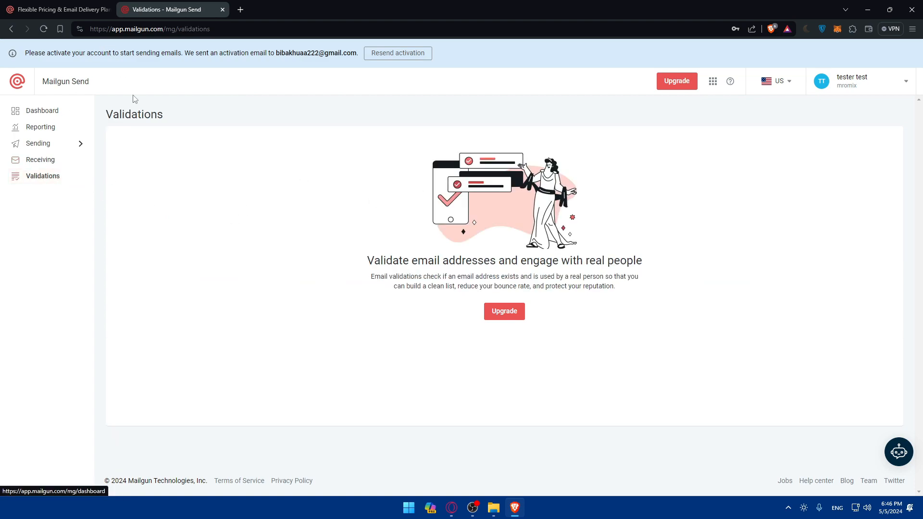
mouse_move(40, 159)
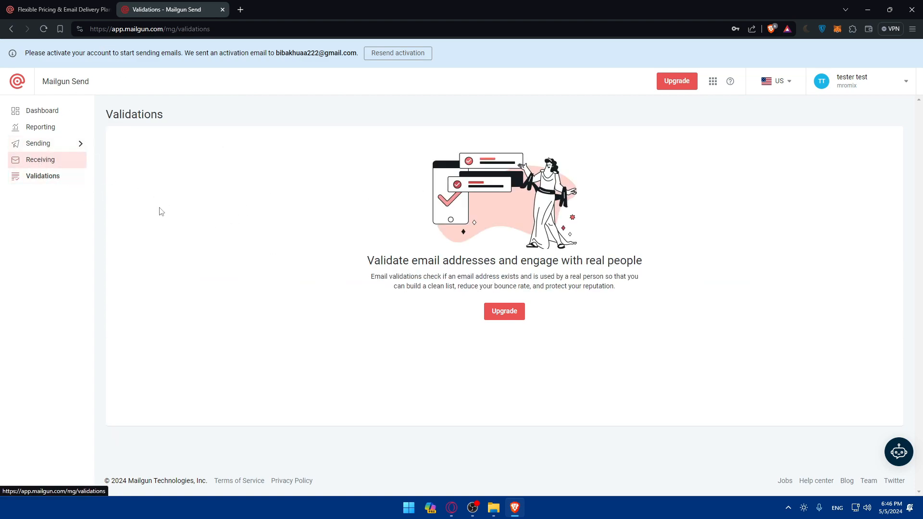
left_click(41, 110)
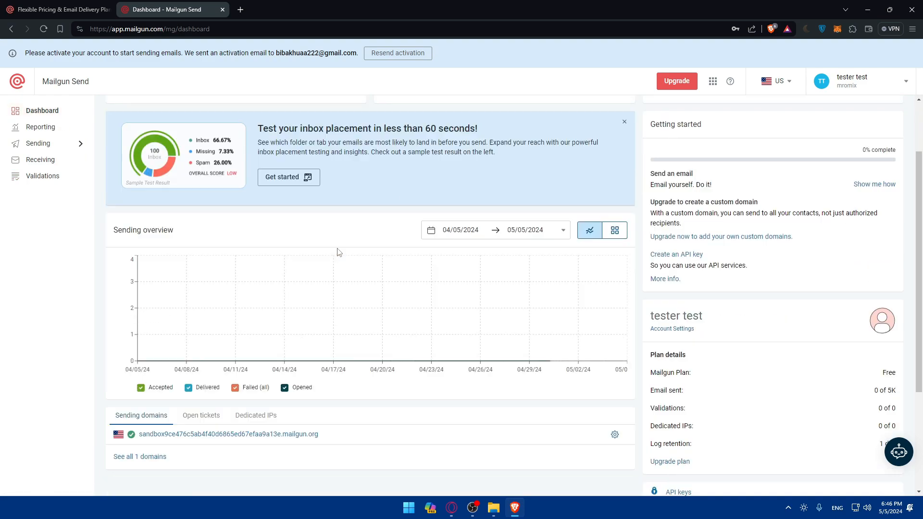
scroll("down", 3)
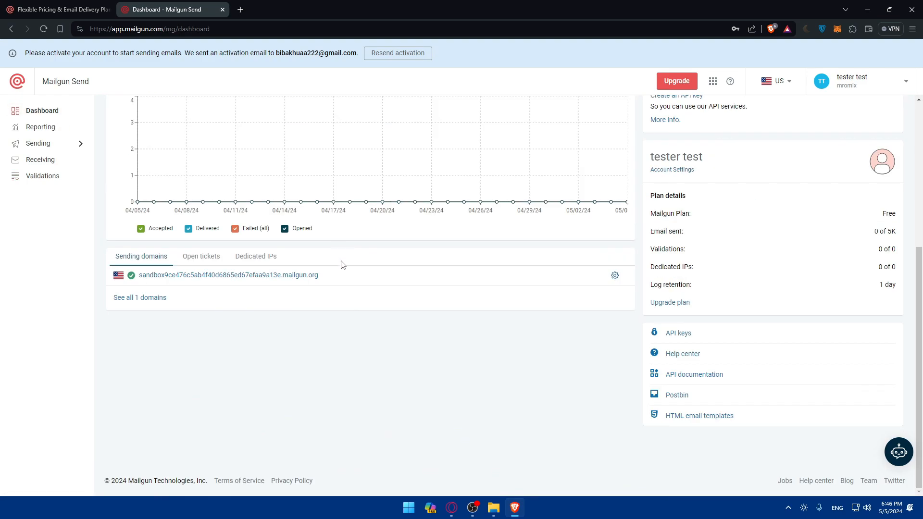